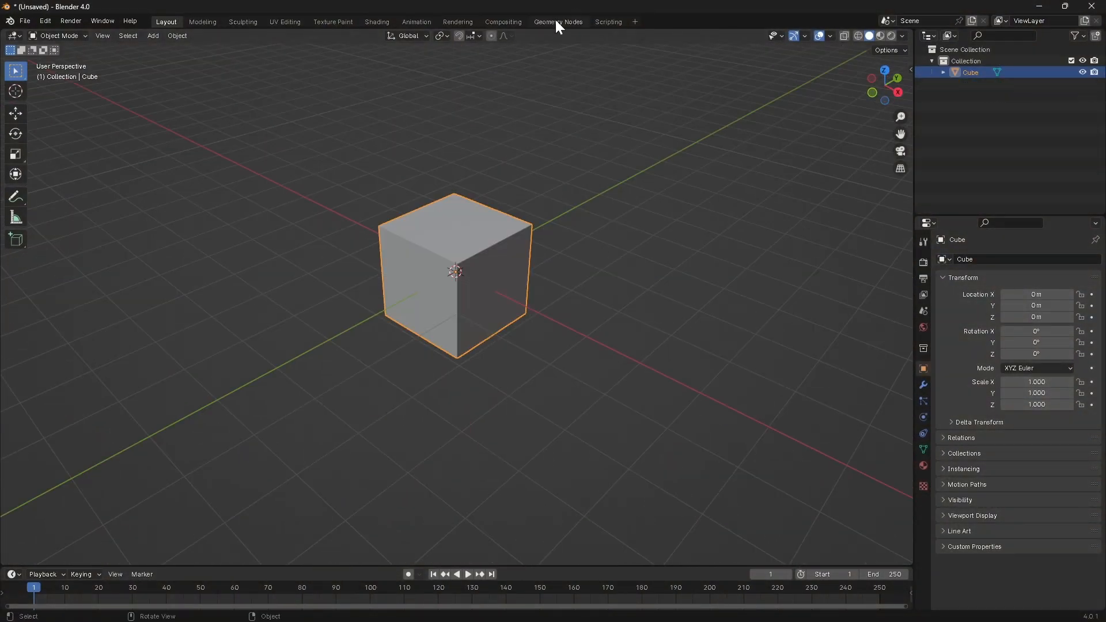
# - Create a new geometry node tree on the cube and name the modifier GN-Roll_mesh
pyautogui.click(556, 22)
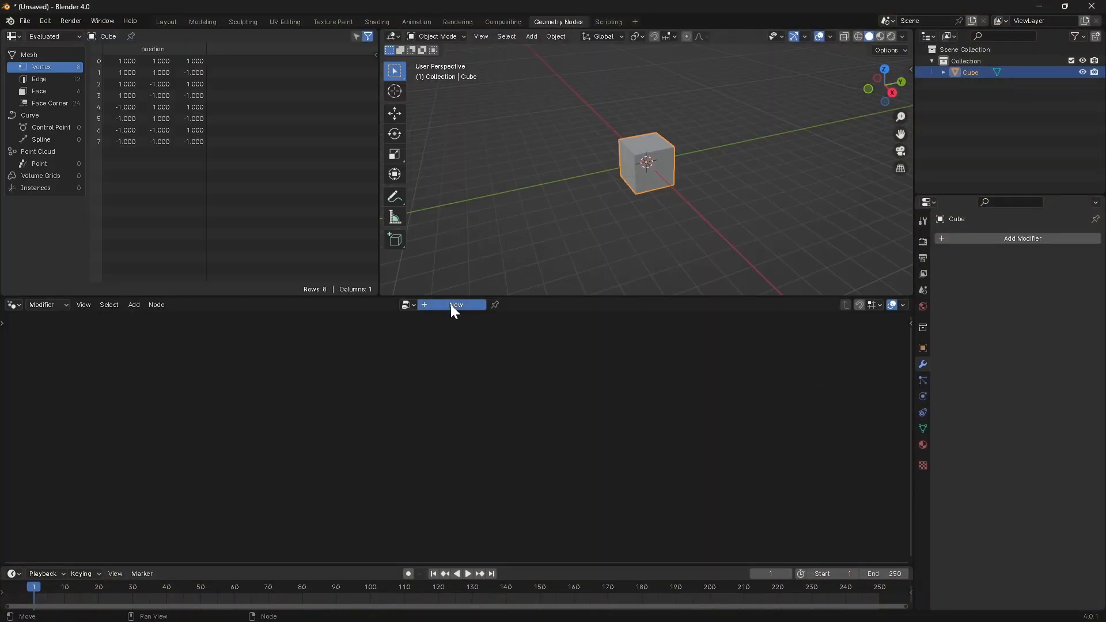
pyautogui.click(454, 304)
pyautogui.write('GN')
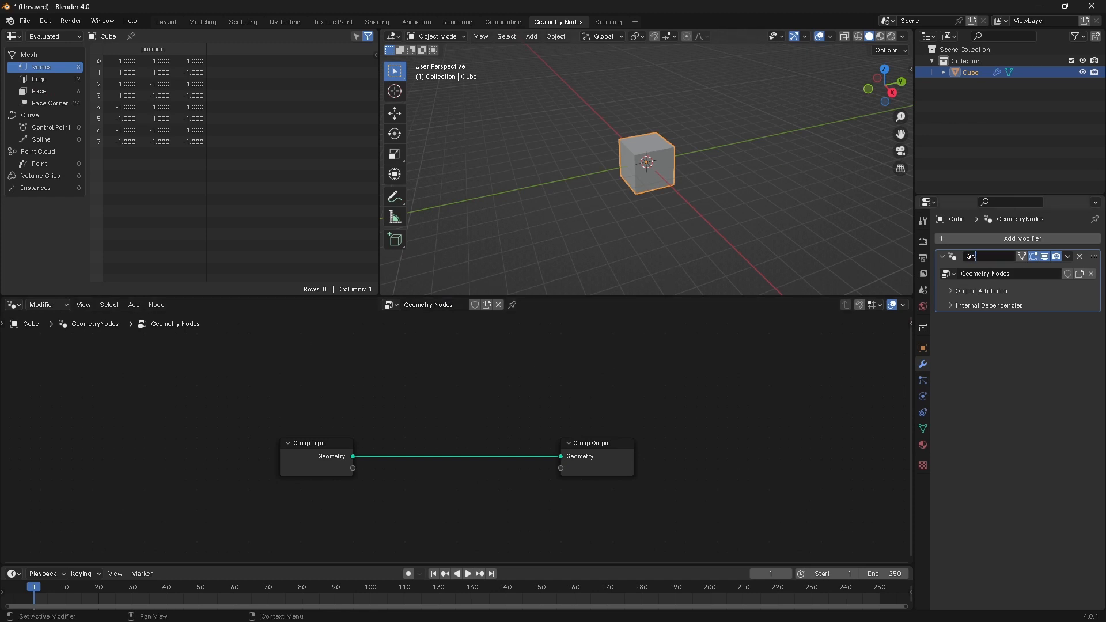
pyautogui.write('-Roll')
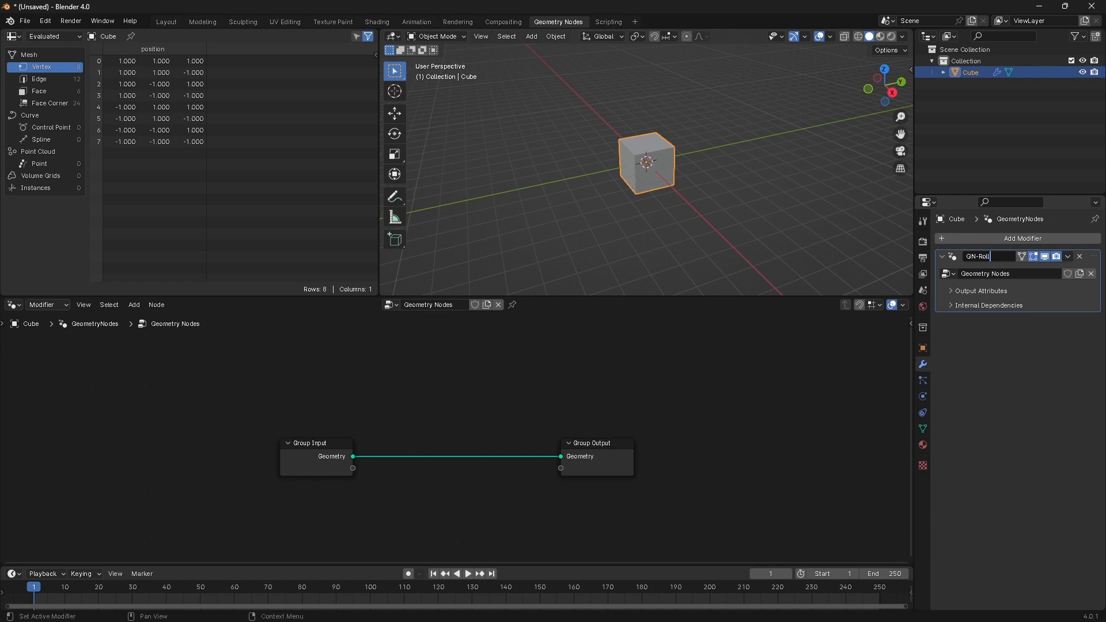
pyautogui.write('_mesh')
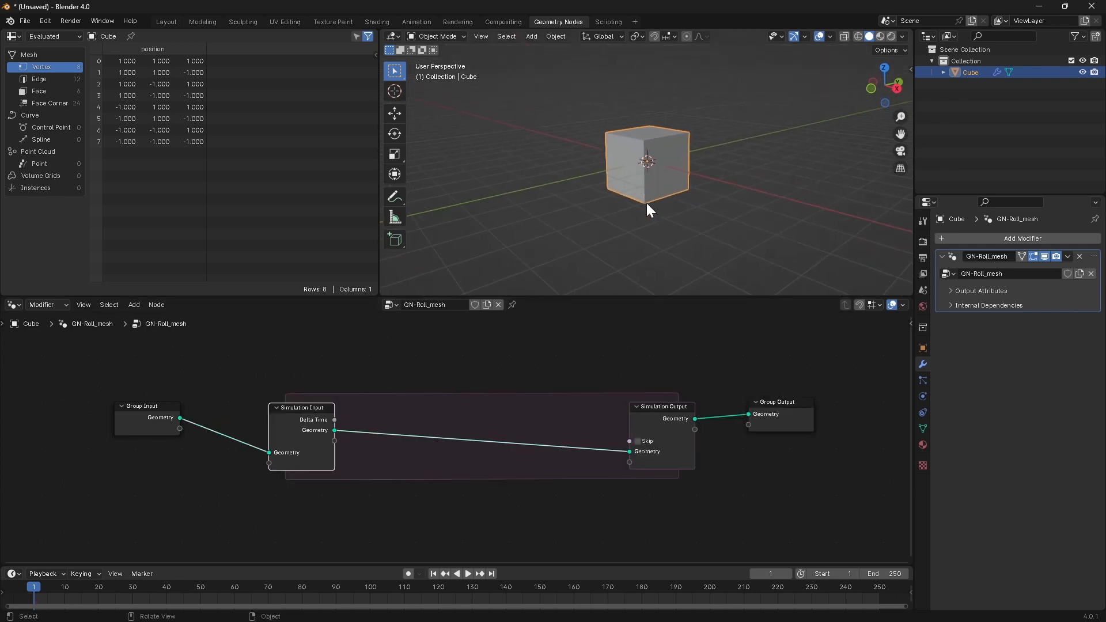
pyautogui.moveTo(611, 132)
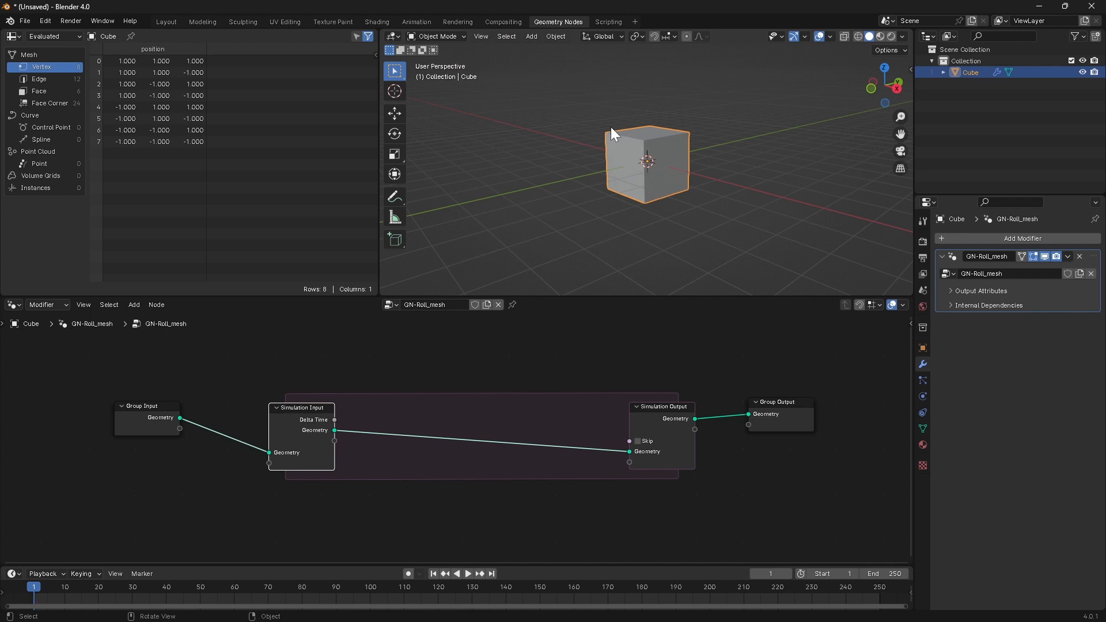
pyautogui.moveTo(663, 173)
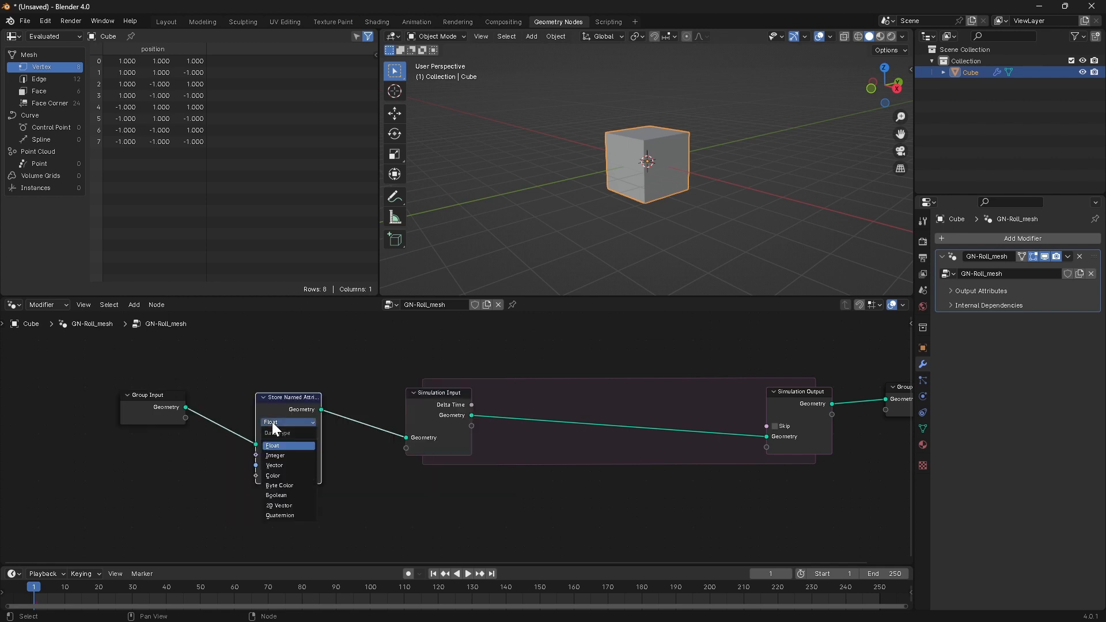
# - Store the Position as a vector point attribute named pos
pyautogui.click(274, 464)
pyautogui.write('pos')
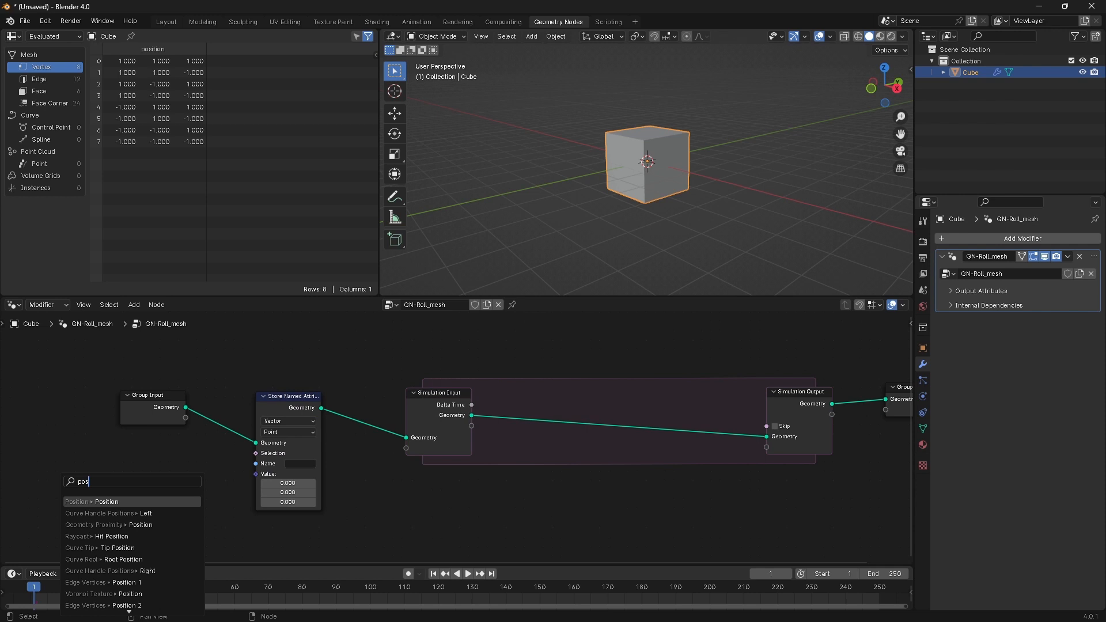
pyautogui.click(106, 501)
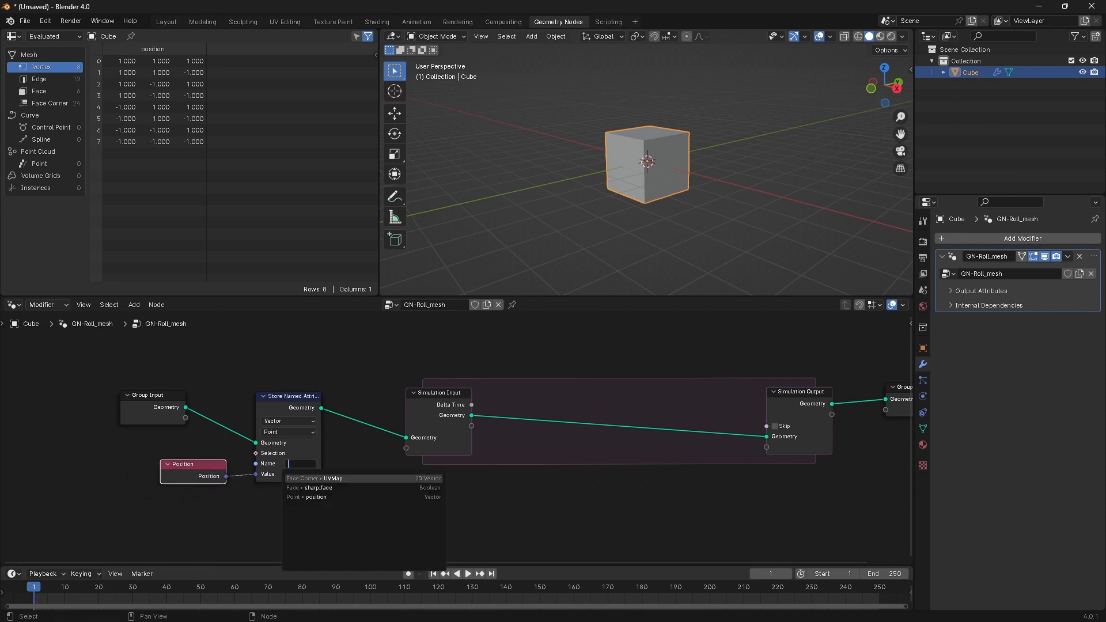
pyautogui.write('pos')
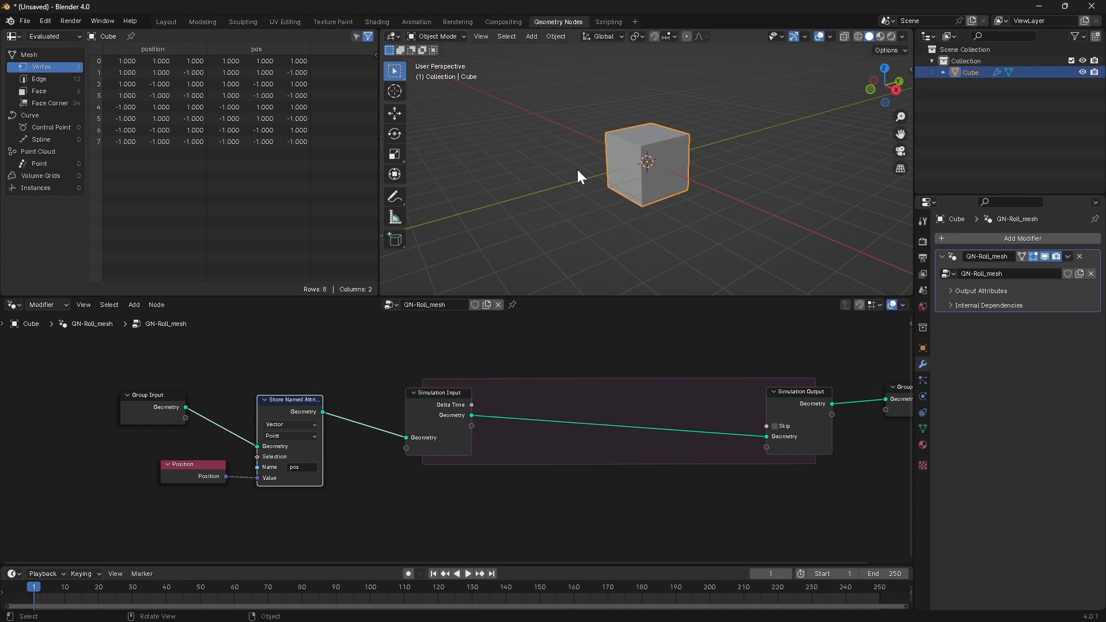
pyautogui.moveTo(720, 217)
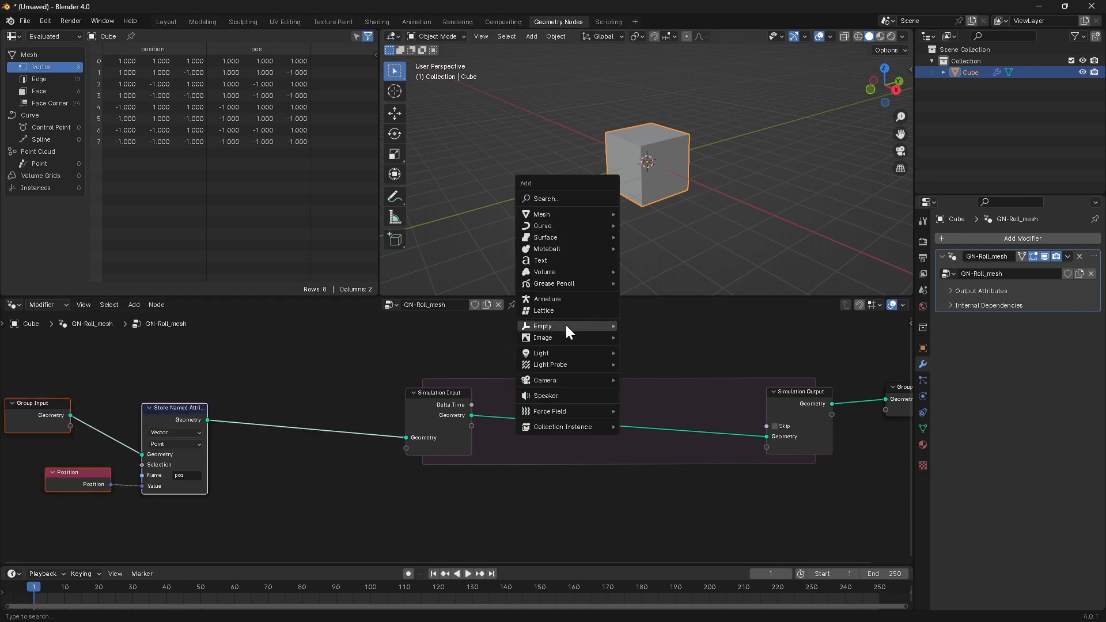
# - Add a circle empty named ctrl and reselect the Cube
pyautogui.click(543, 326)
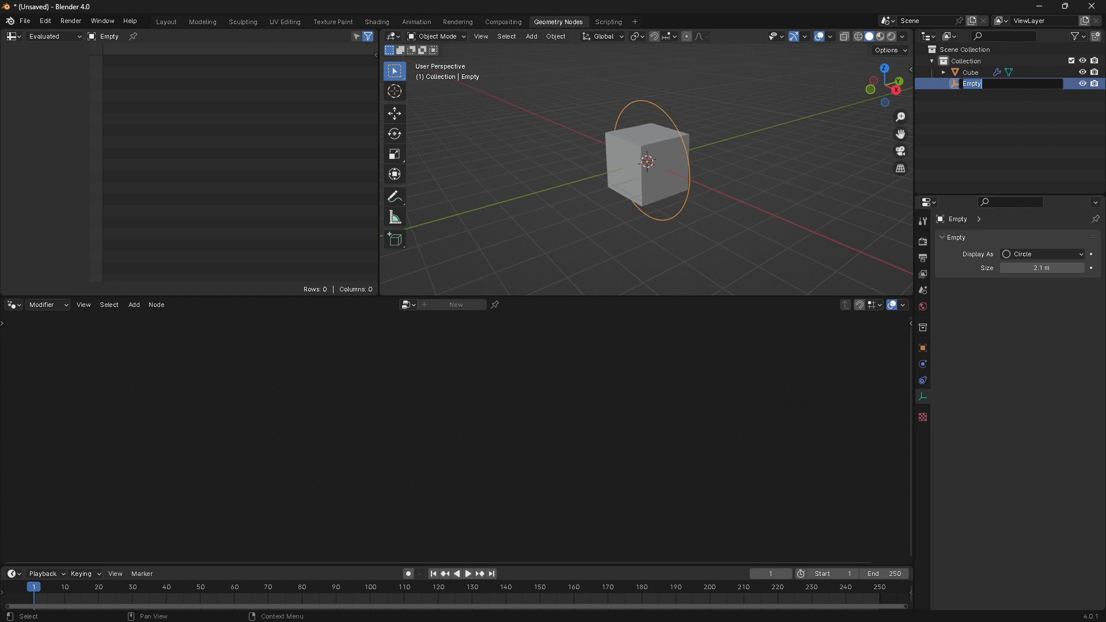
pyautogui.write('ctrl')
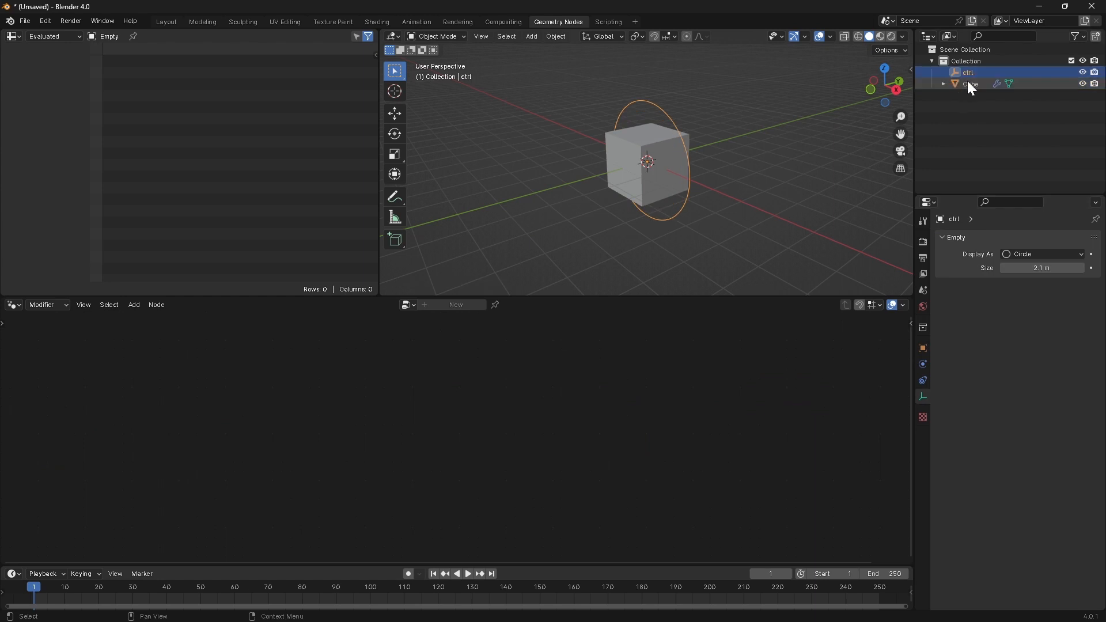
pyautogui.click(969, 82)
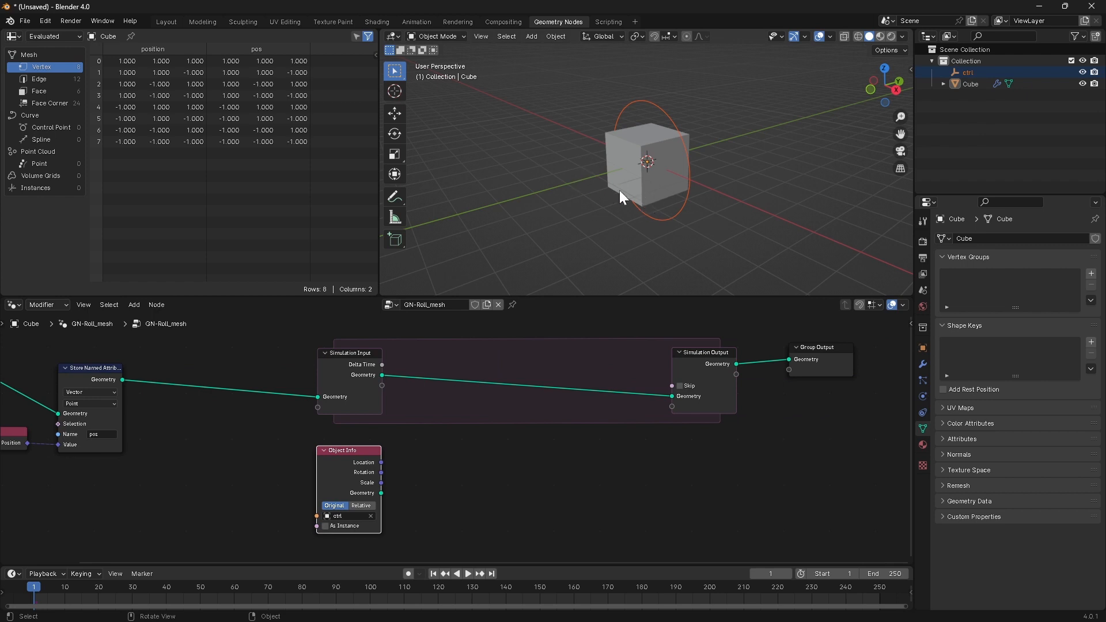
pyautogui.moveTo(651, 237)
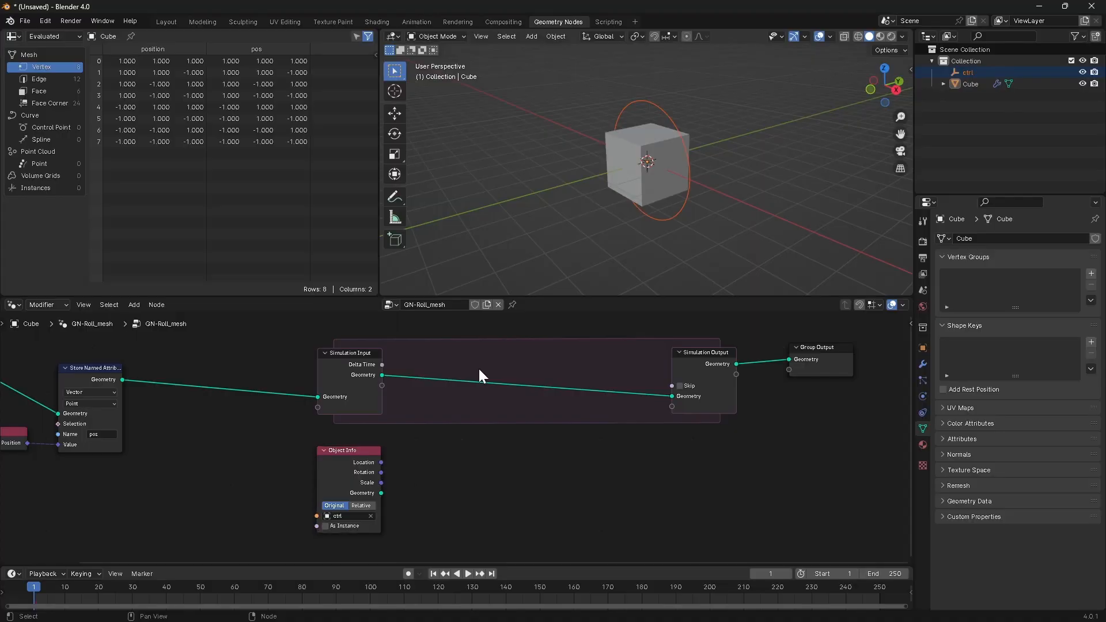
# - Insert a Set Position node inside the simulation zone and look for the next node to add
pyautogui.write('set')
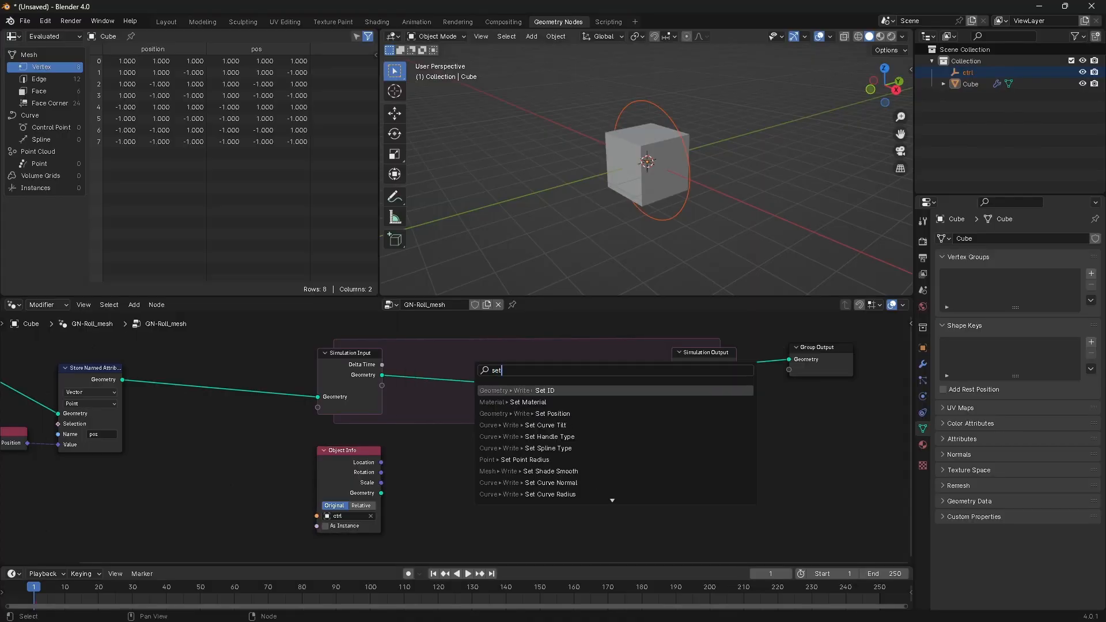
pyautogui.click(539, 414)
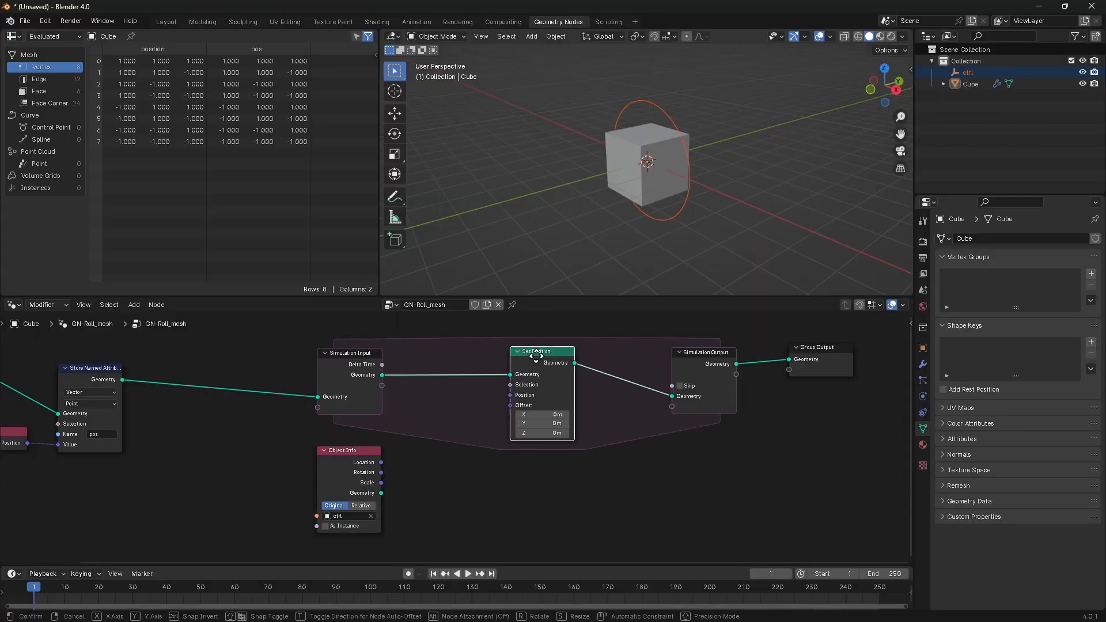
pyautogui.click(370, 429)
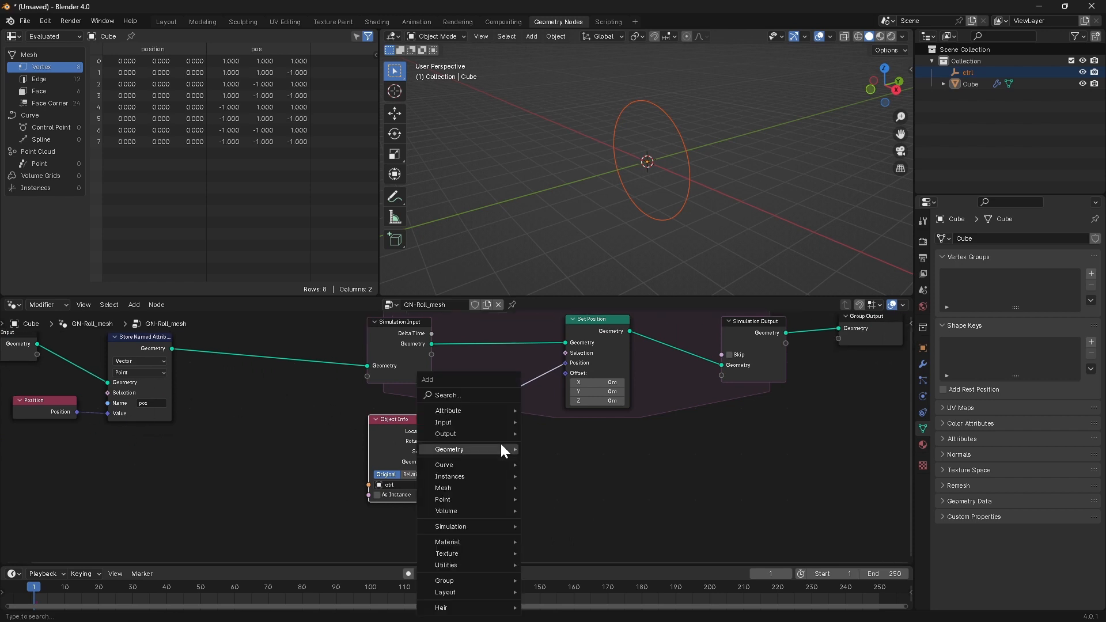
pyautogui.click(443, 422)
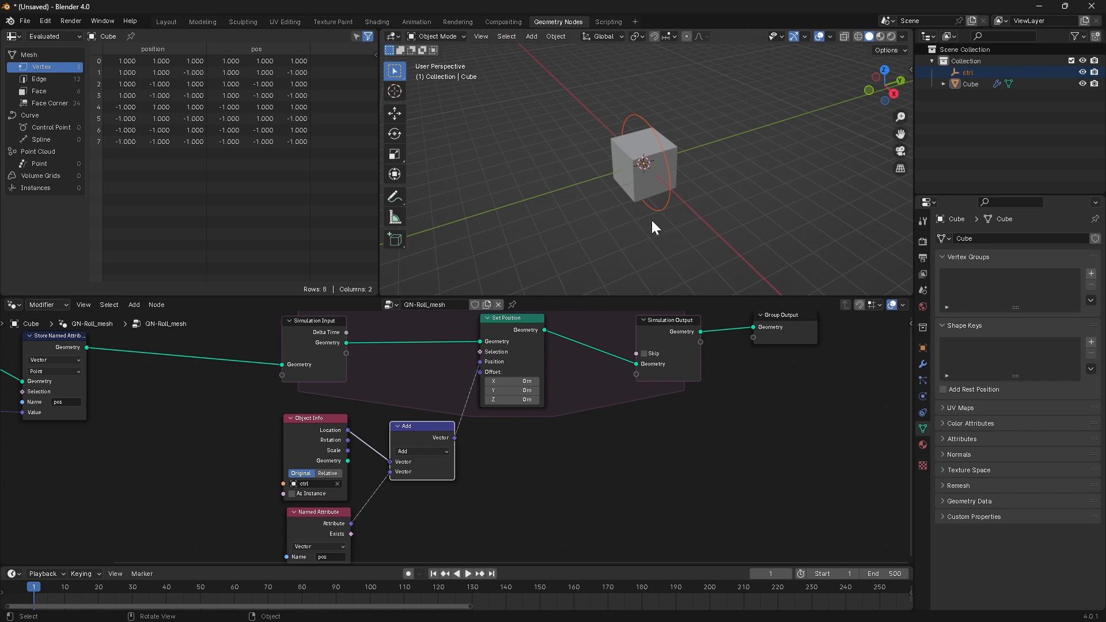
pyautogui.moveTo(510, 169)
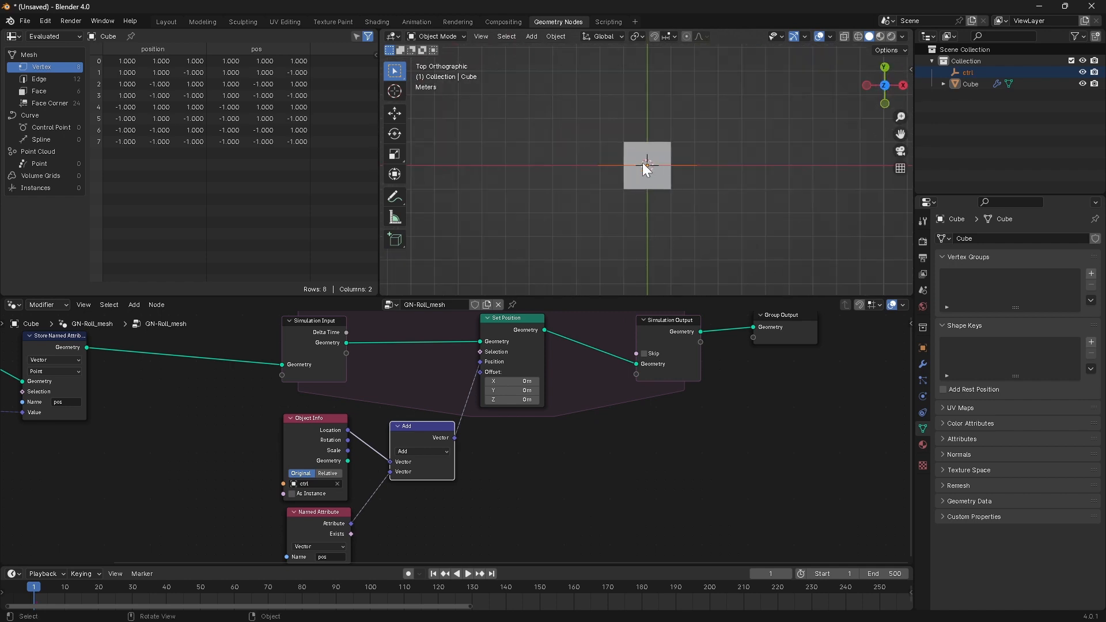
pyautogui.moveTo(615, 145)
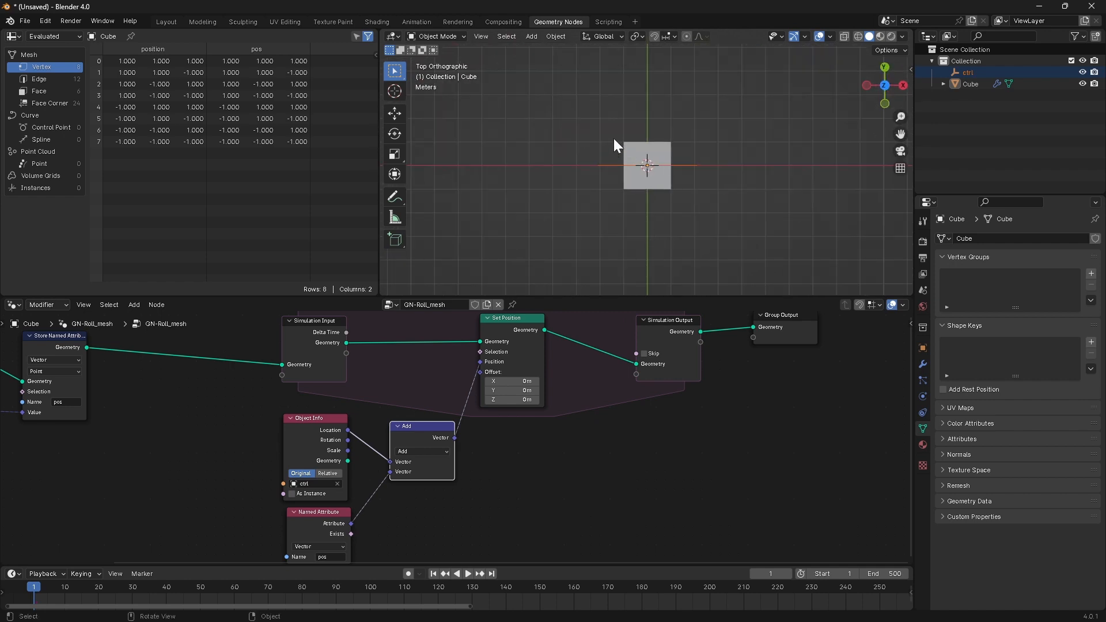
pyautogui.moveTo(642, 167)
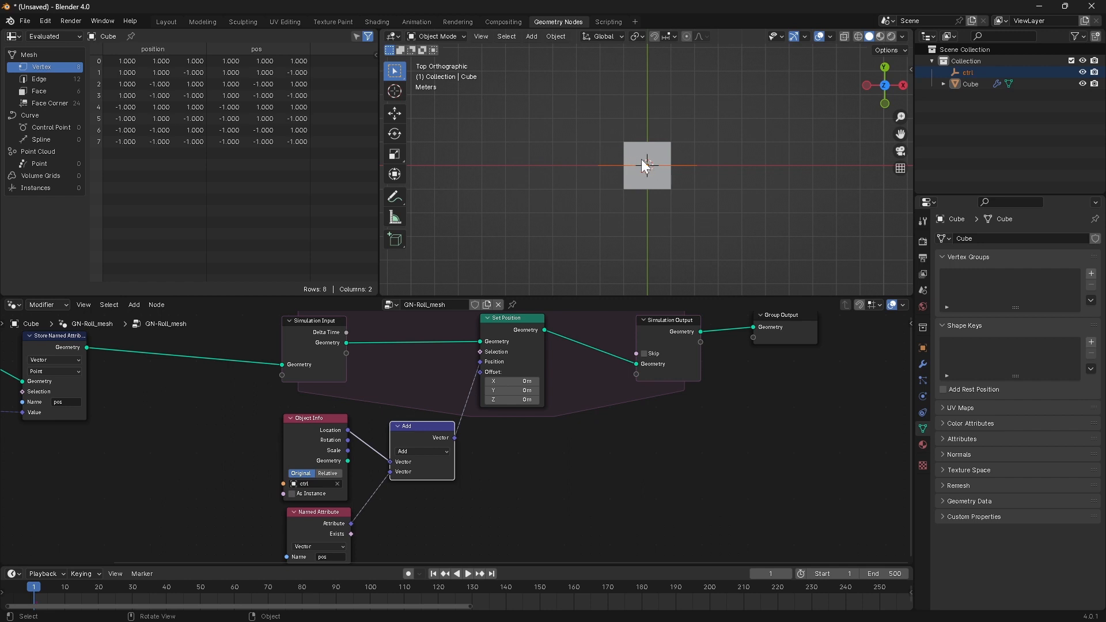
pyautogui.moveTo(631, 191)
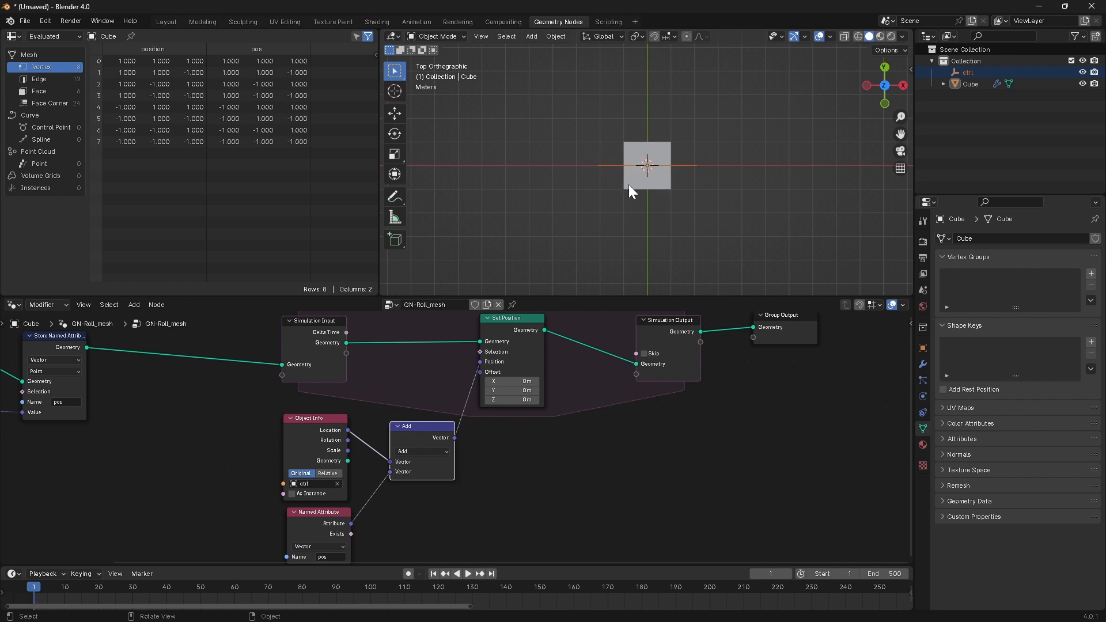
pyautogui.moveTo(653, 181)
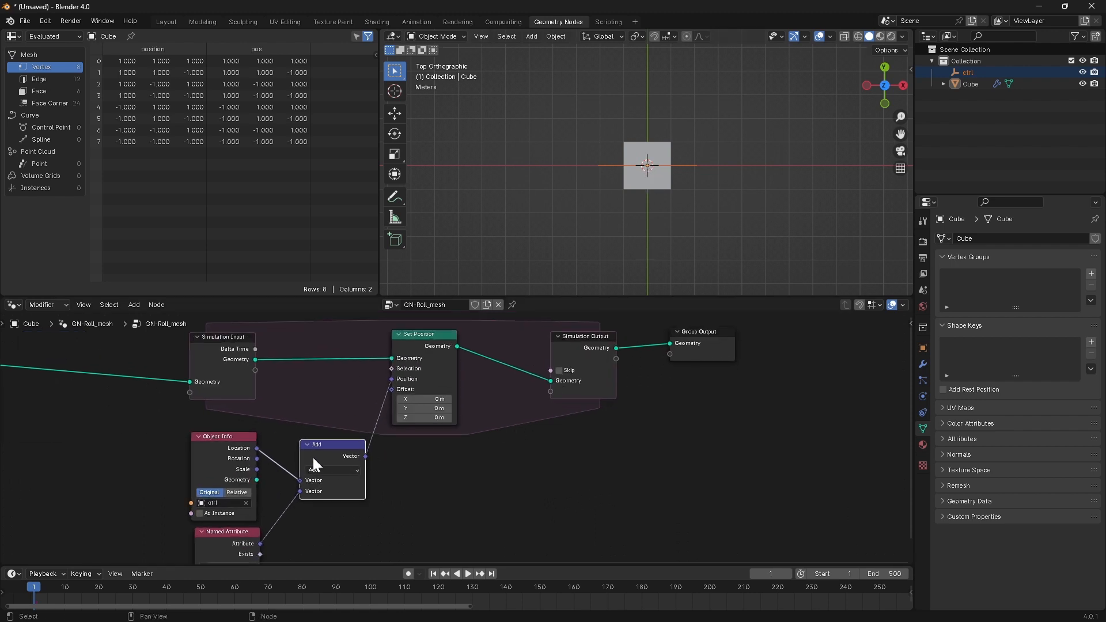
pyautogui.moveTo(359, 429)
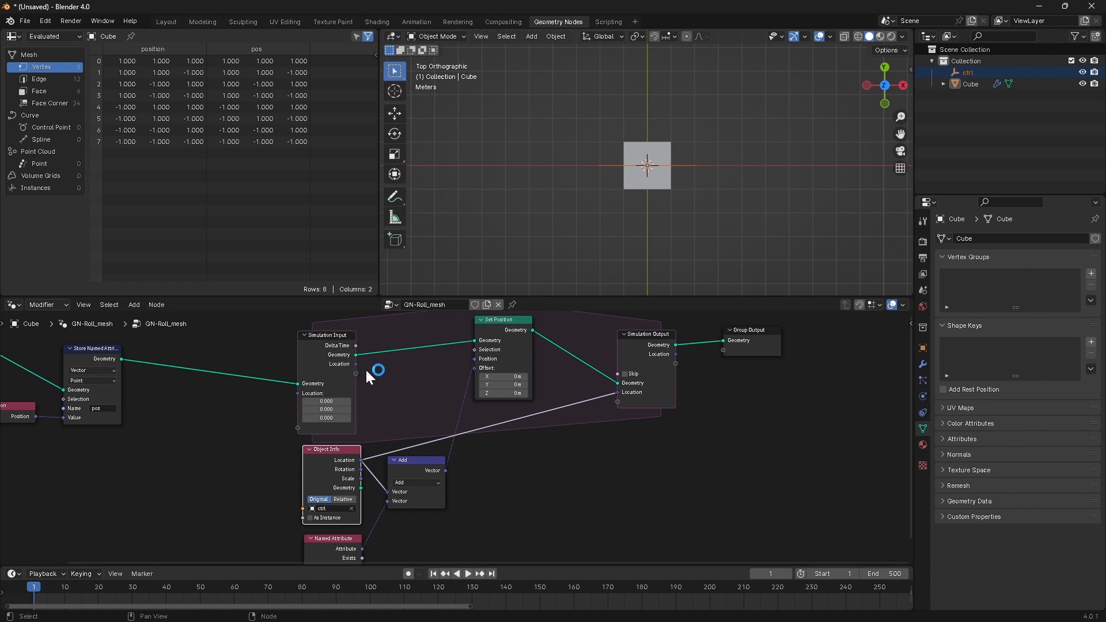
pyautogui.moveTo(414, 394)
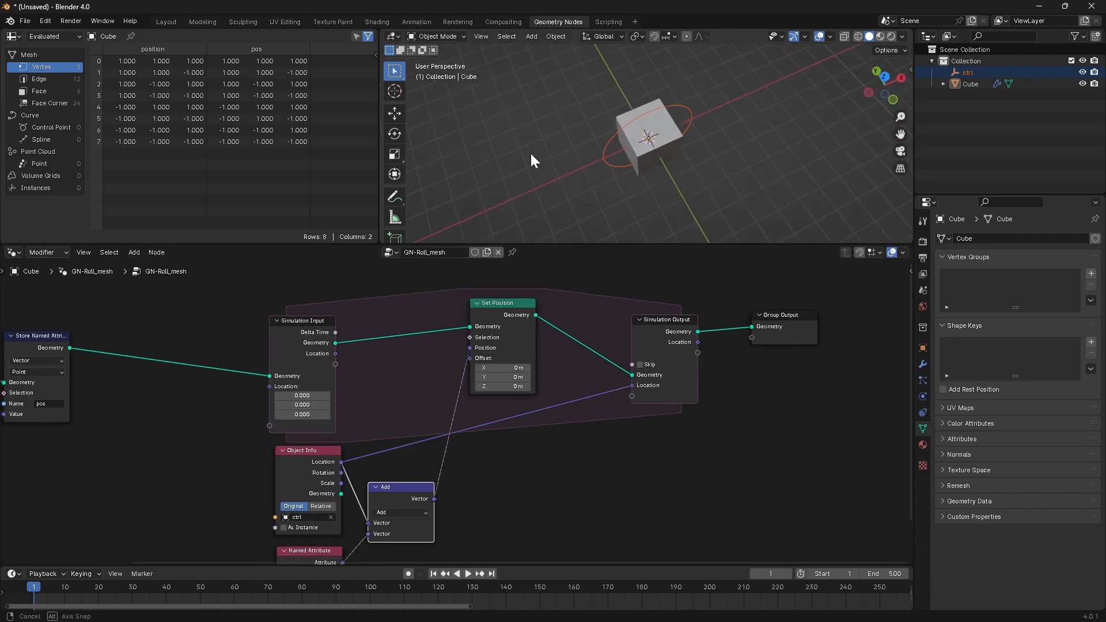
# - Add a vector Subtract node and a Normalize node placed beside it
pyautogui.write('su')
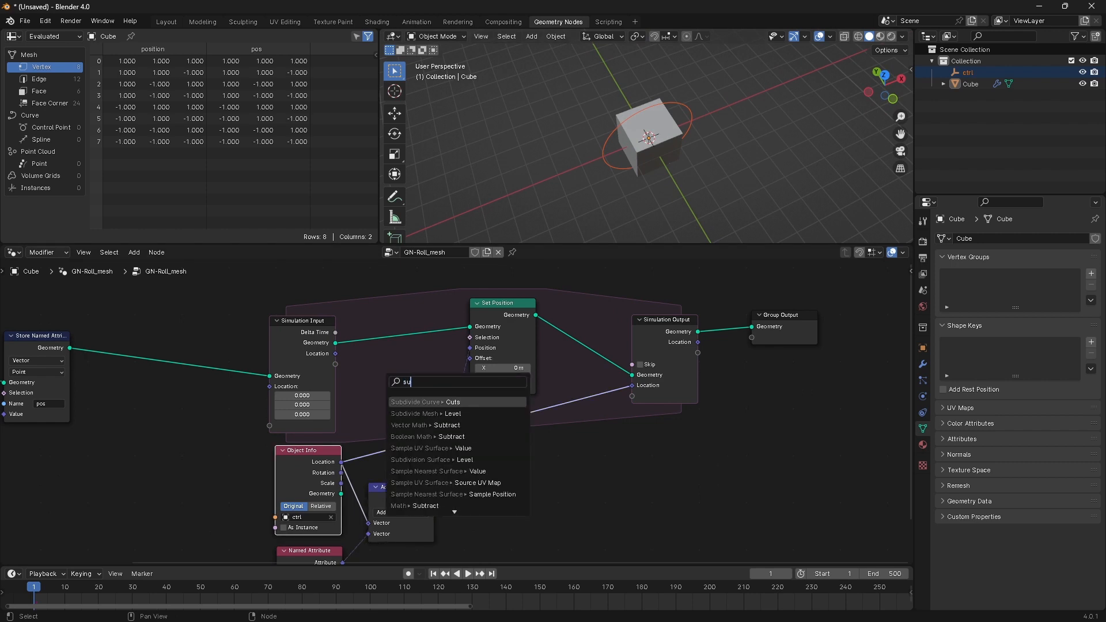
pyautogui.click(425, 425)
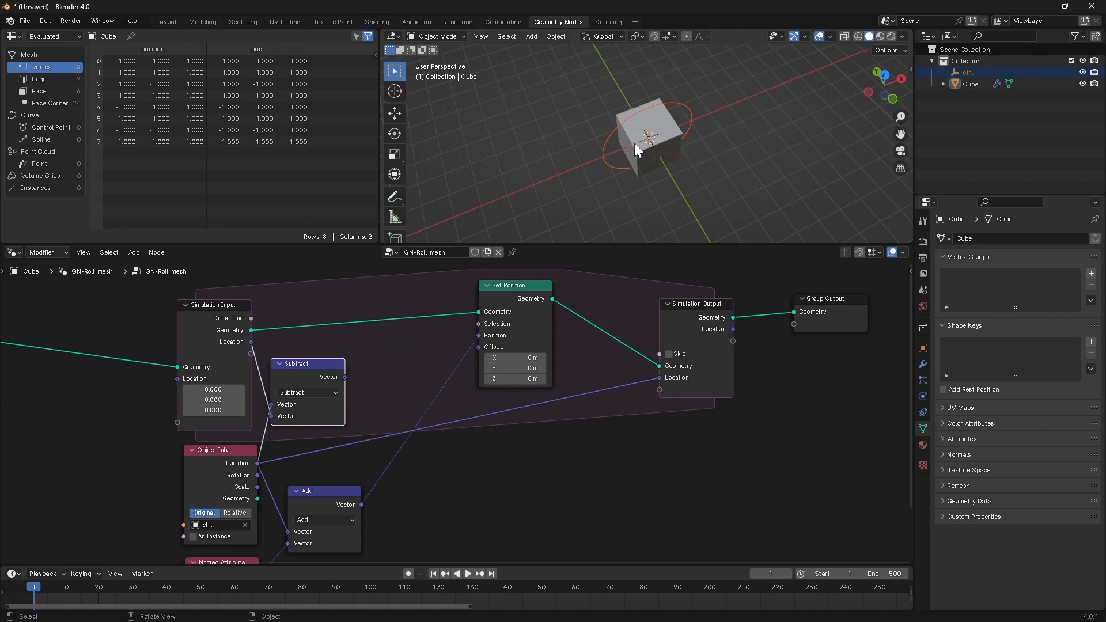
pyautogui.moveTo(661, 126)
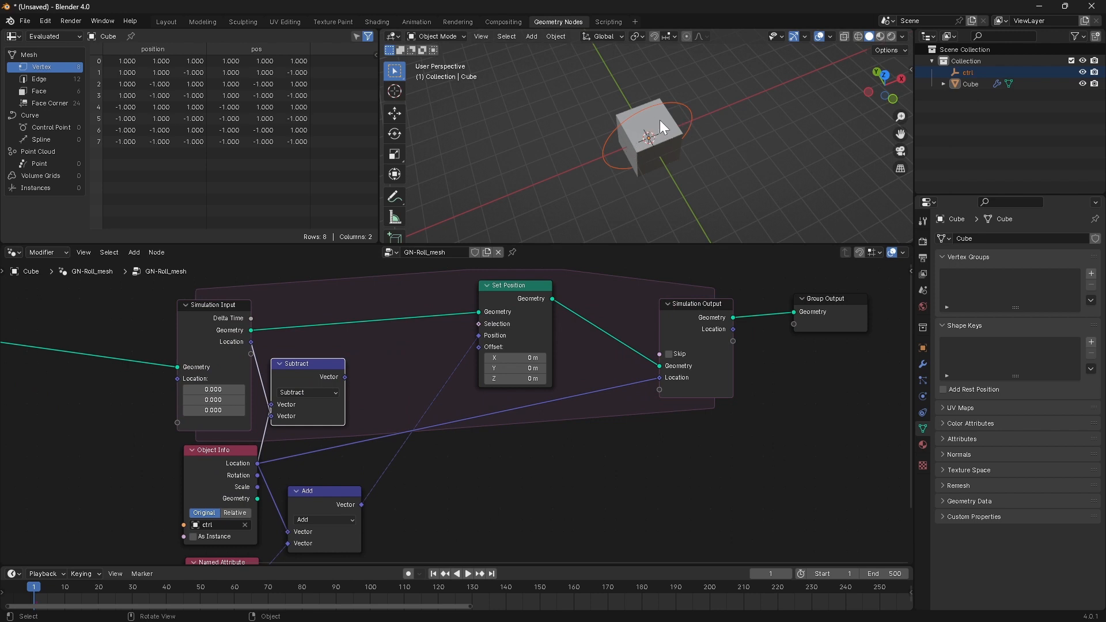
pyautogui.moveTo(679, 119)
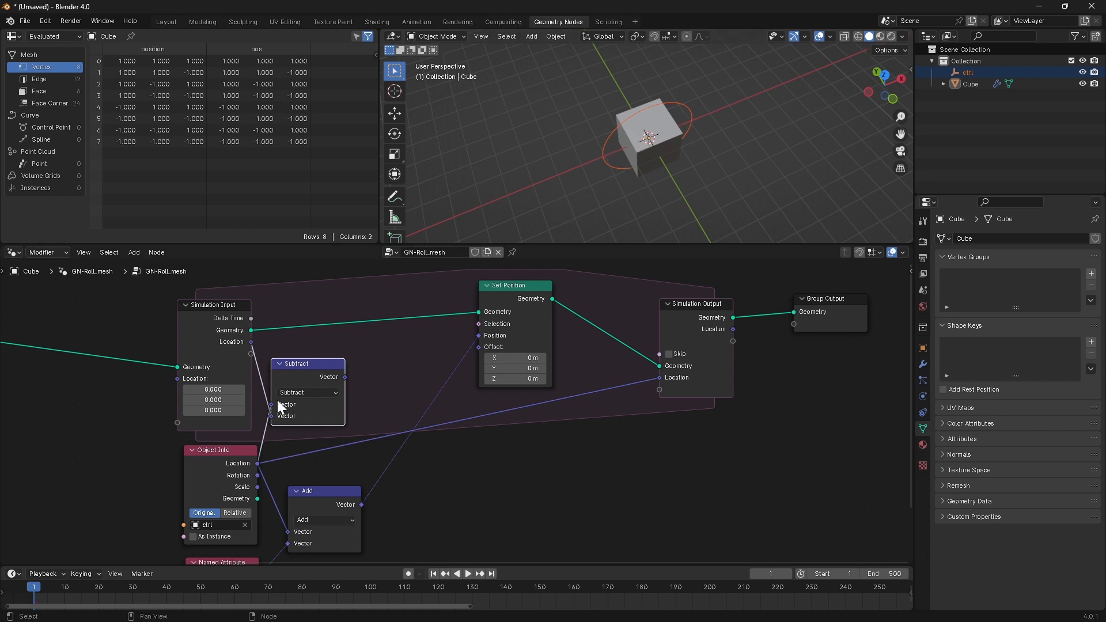
pyautogui.write('nor')
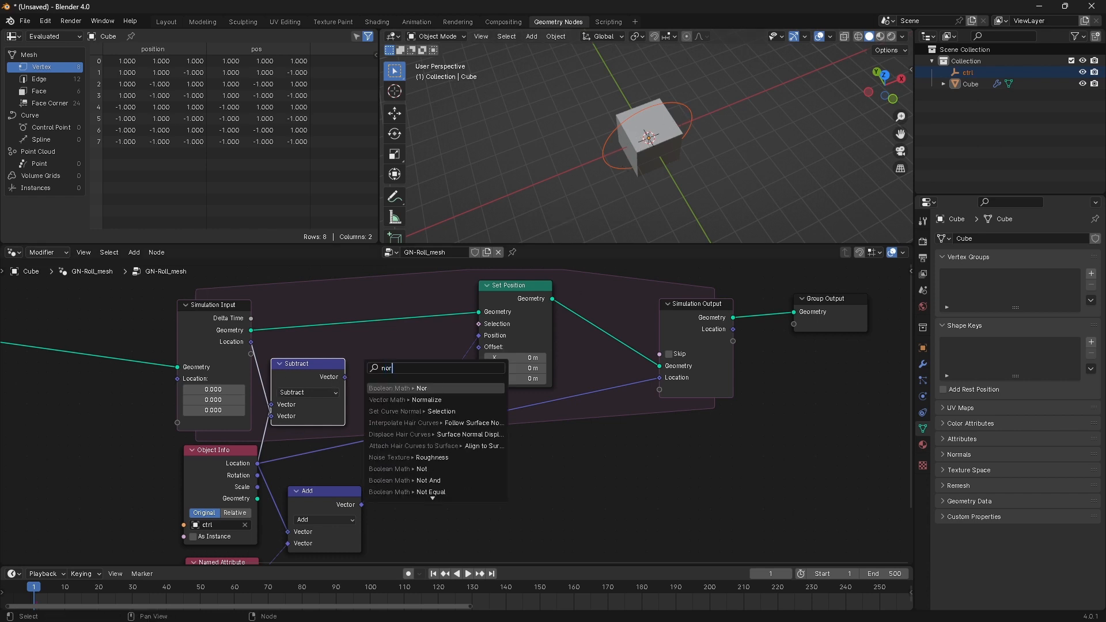
pyautogui.click(403, 399)
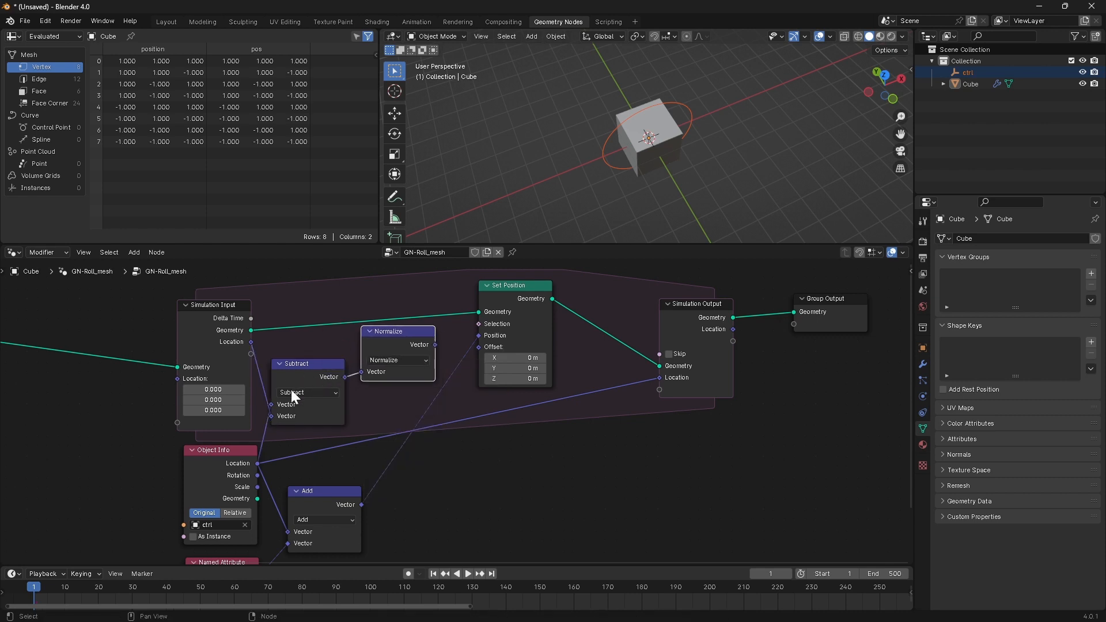
pyautogui.click(398, 332)
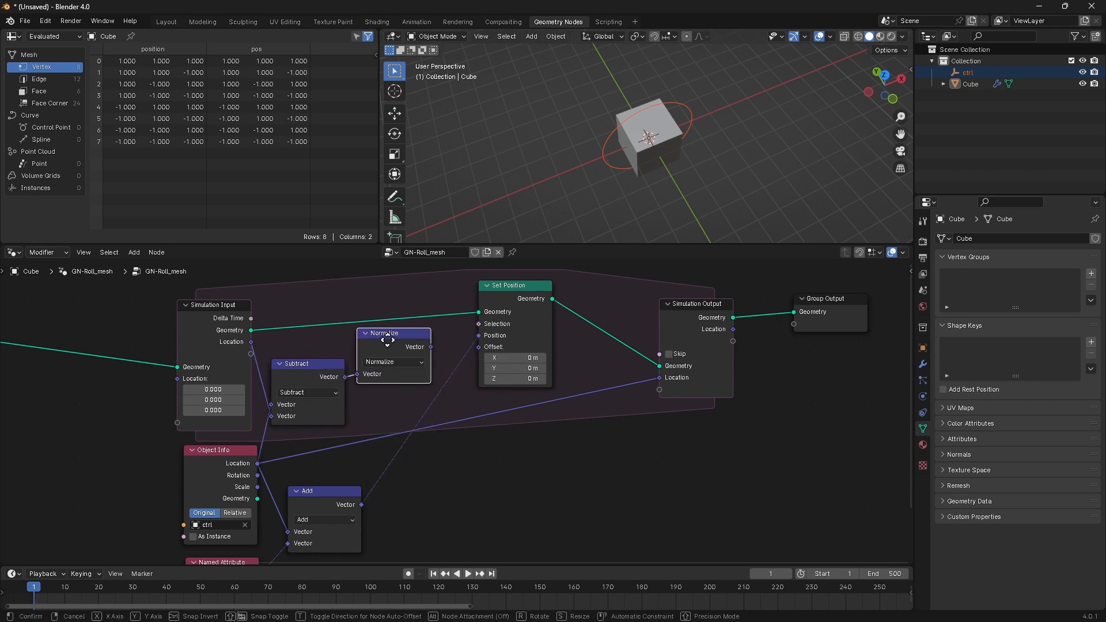
pyautogui.click(586, 276)
pyautogui.write('cr')
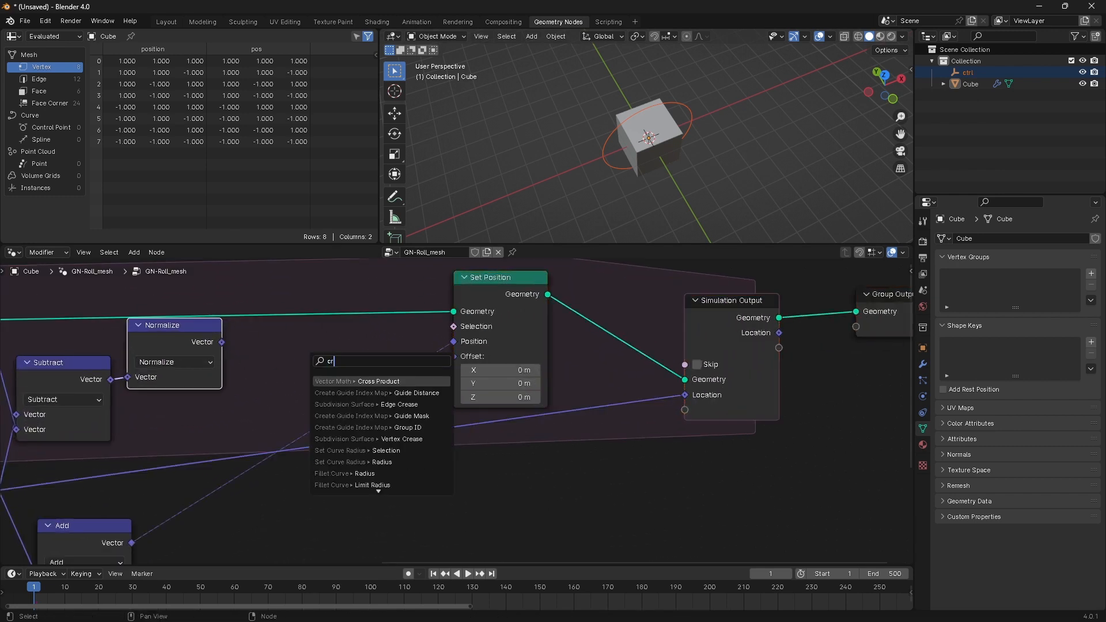
# - Add a Cross Product node after the Normalize node
pyautogui.click(377, 381)
pyautogui.write('rot')
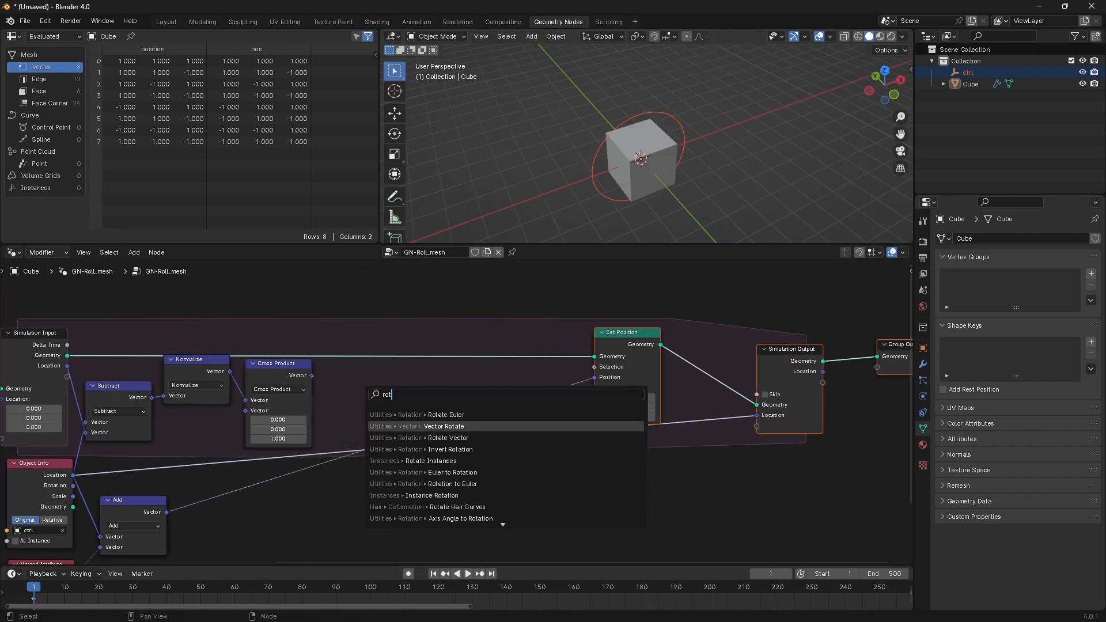
# - Add a Vector Rotate node taking the Cross Product as its axis
pyautogui.click(445, 426)
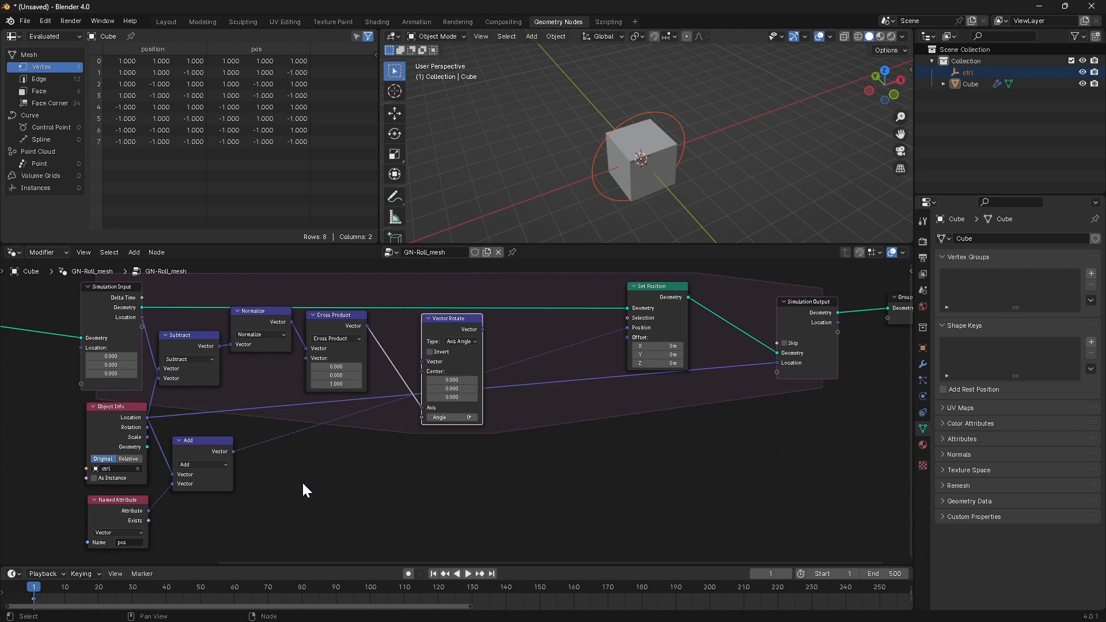
pyautogui.moveTo(120, 516)
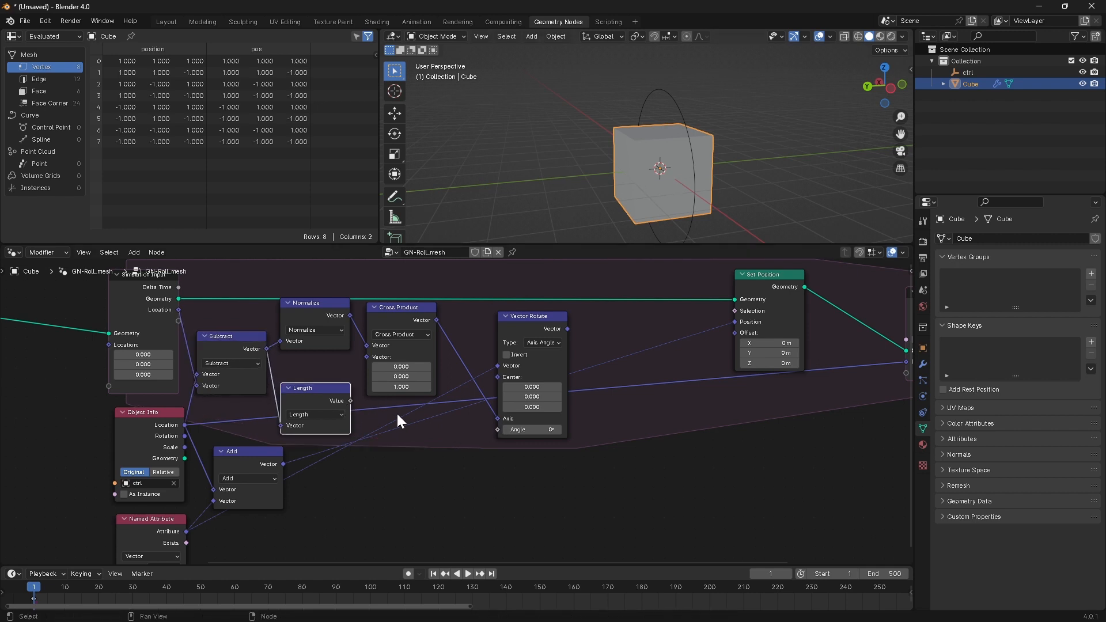
pyautogui.moveTo(318, 402)
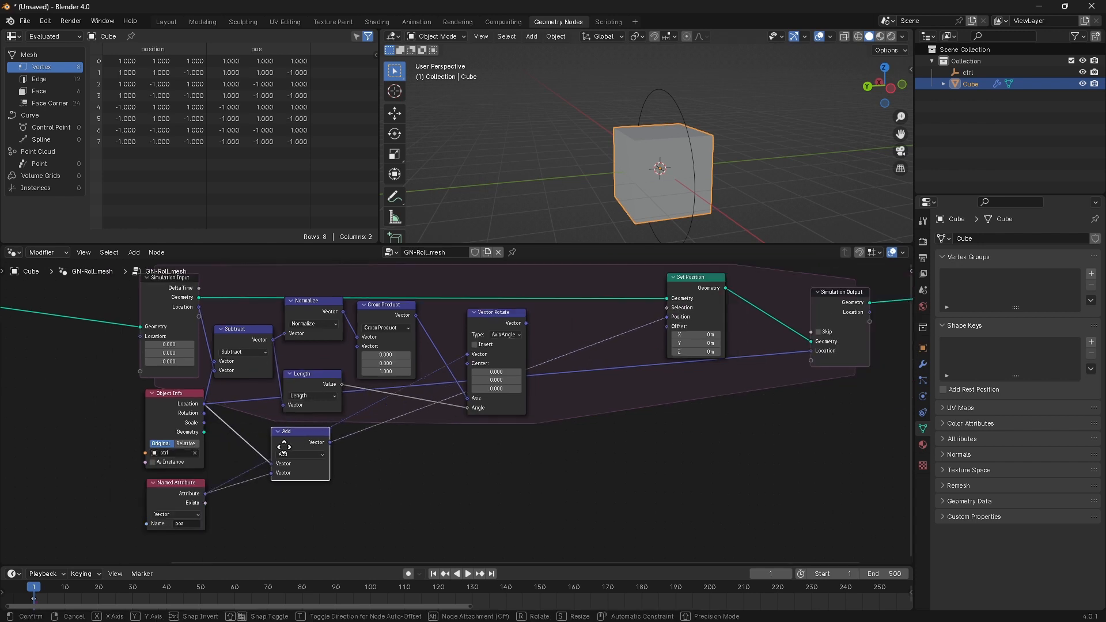
# - Move the Add node to sit after the Vector Rotate node
pyautogui.moveTo(300, 432); pyautogui.dragTo(568, 395)
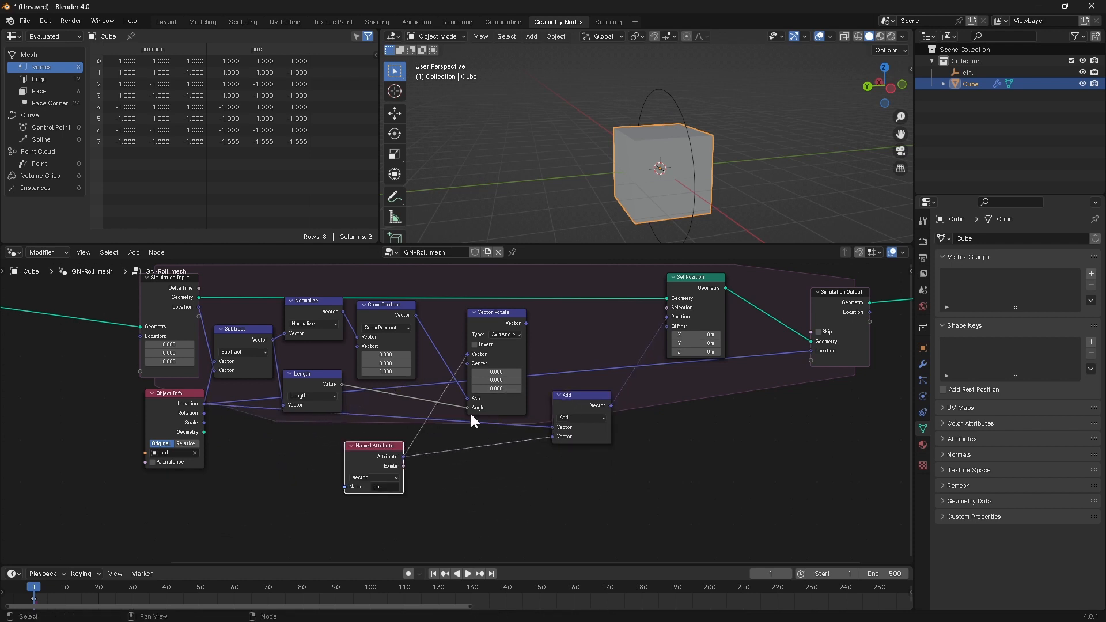
pyautogui.moveTo(451, 452)
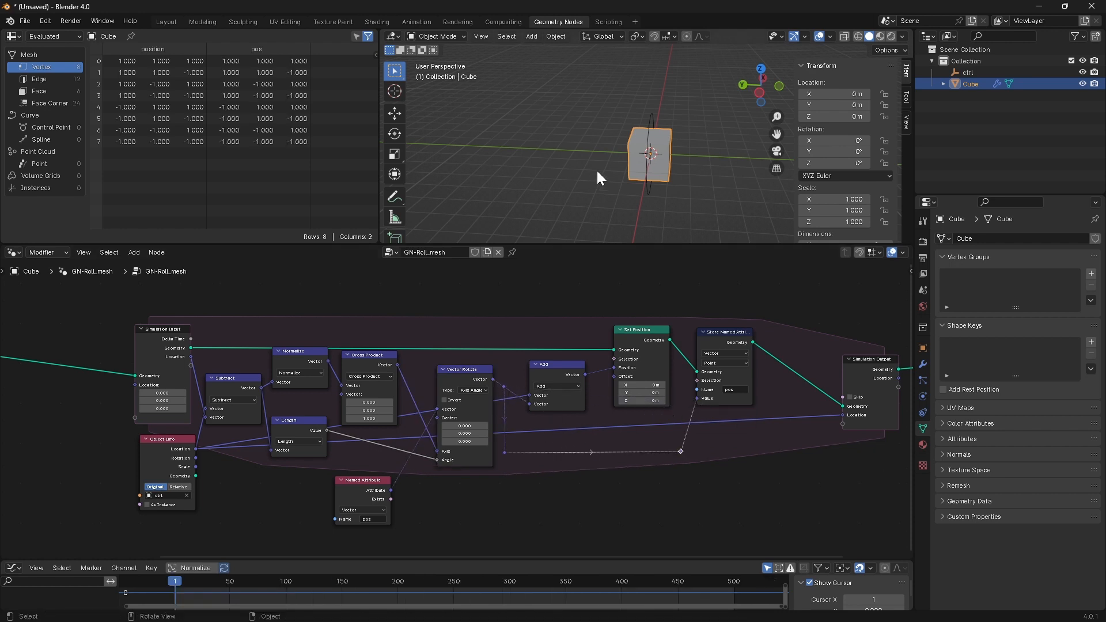
# - Play the simulation, then set the Cross Product's Z value to -1 to reverse the roll
pyautogui.press('space')
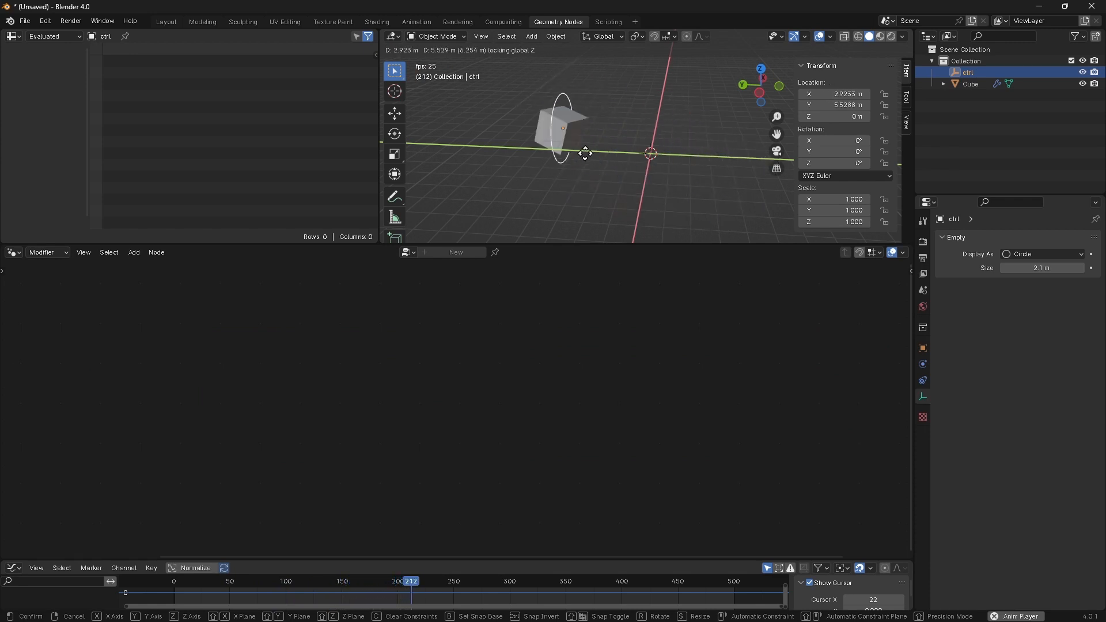
pyautogui.click(658, 214)
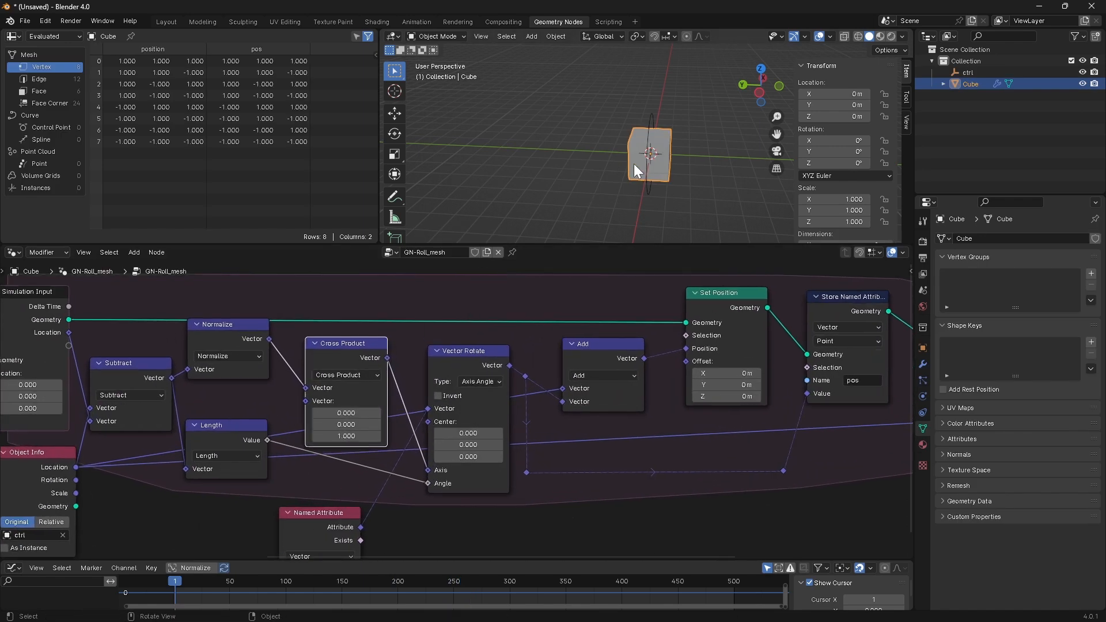
pyautogui.moveTo(346, 344)
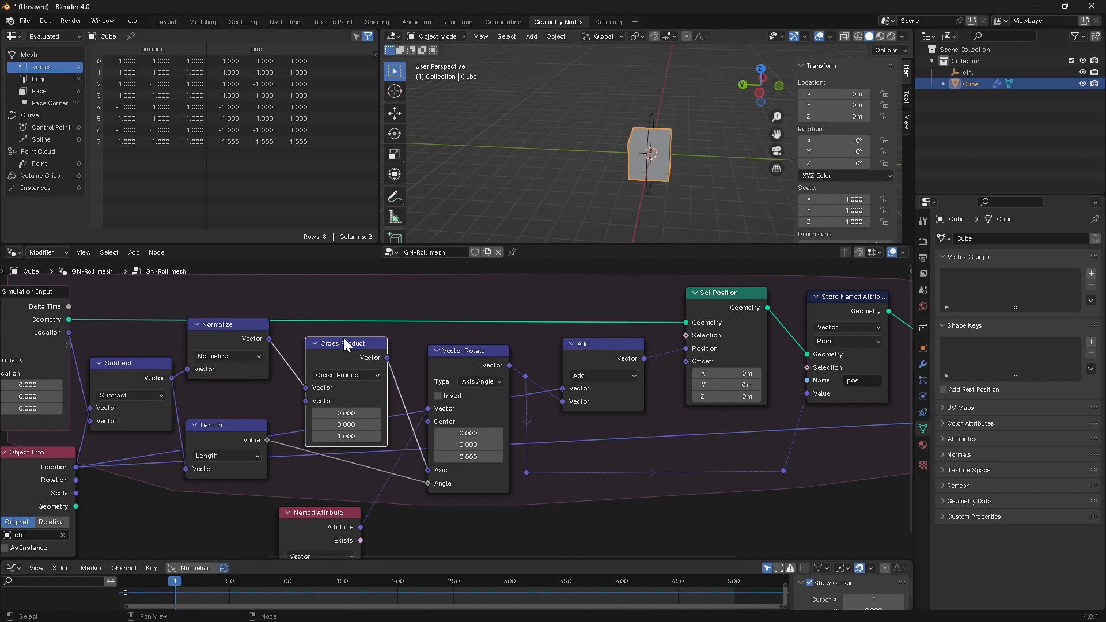
pyautogui.doubleClick(345, 435)
pyautogui.write('-1.000')
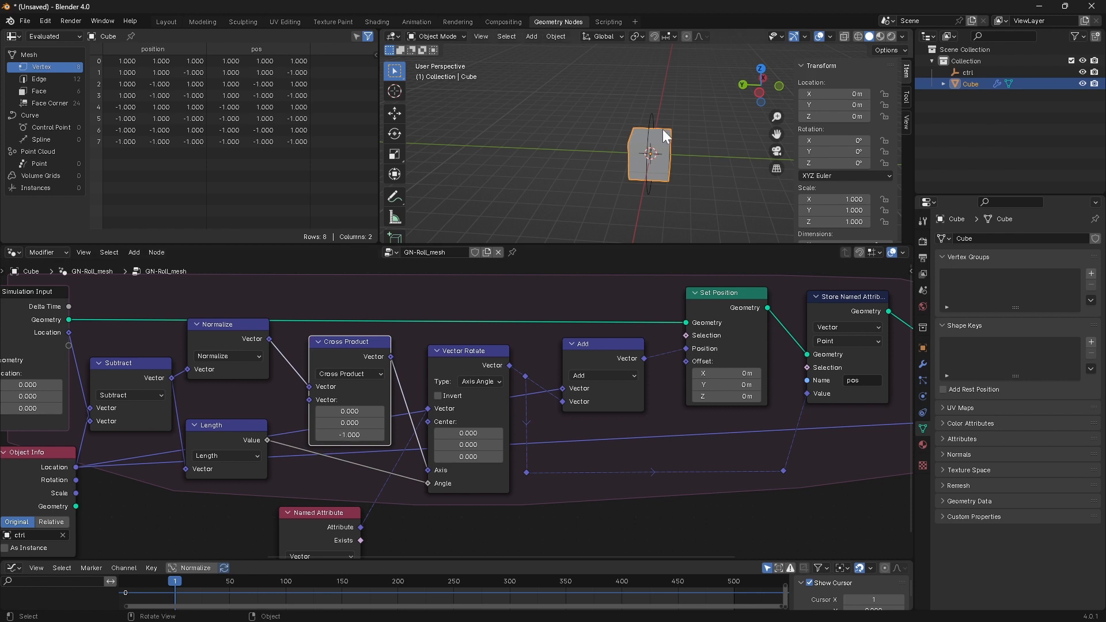
# - Select the ctrl empty and move it to test the roll
pyautogui.click(966, 71)
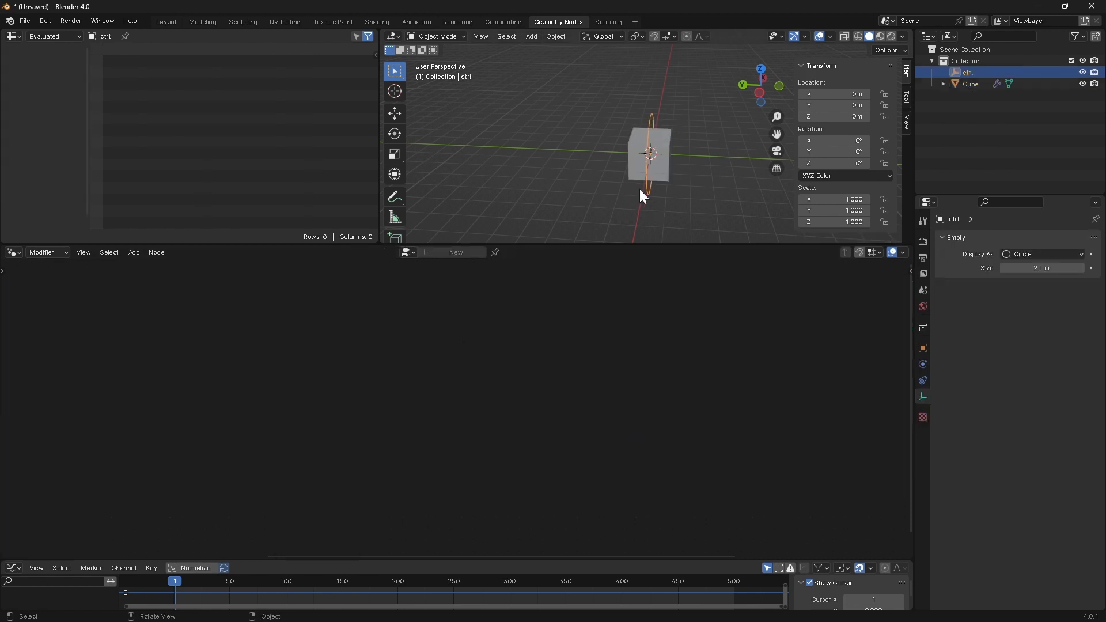
pyautogui.press('g')
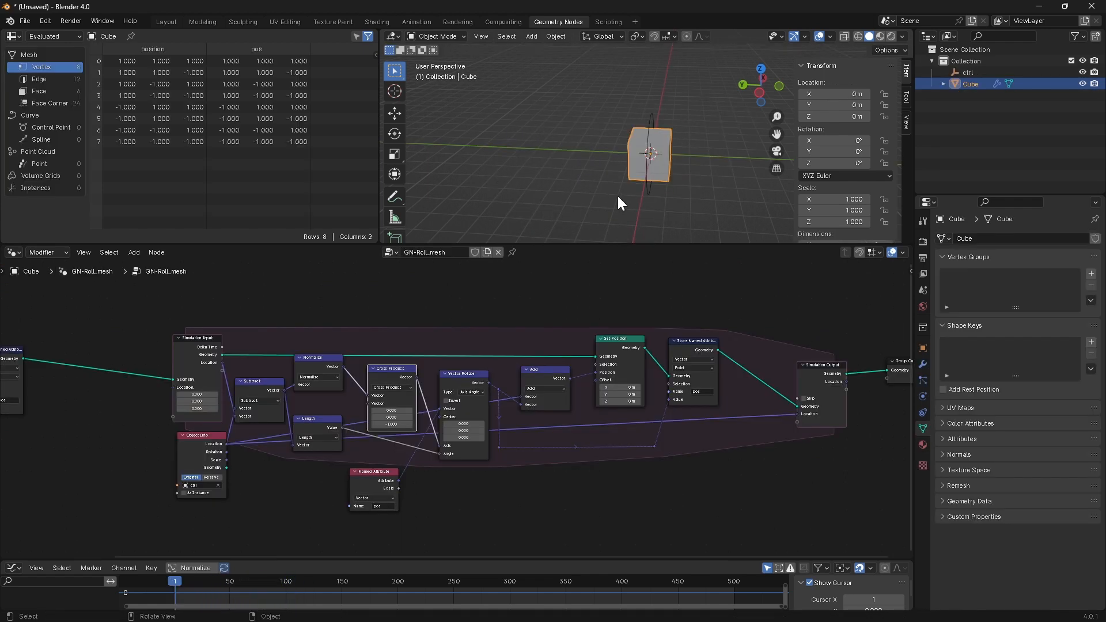
pyautogui.moveTo(634, 212)
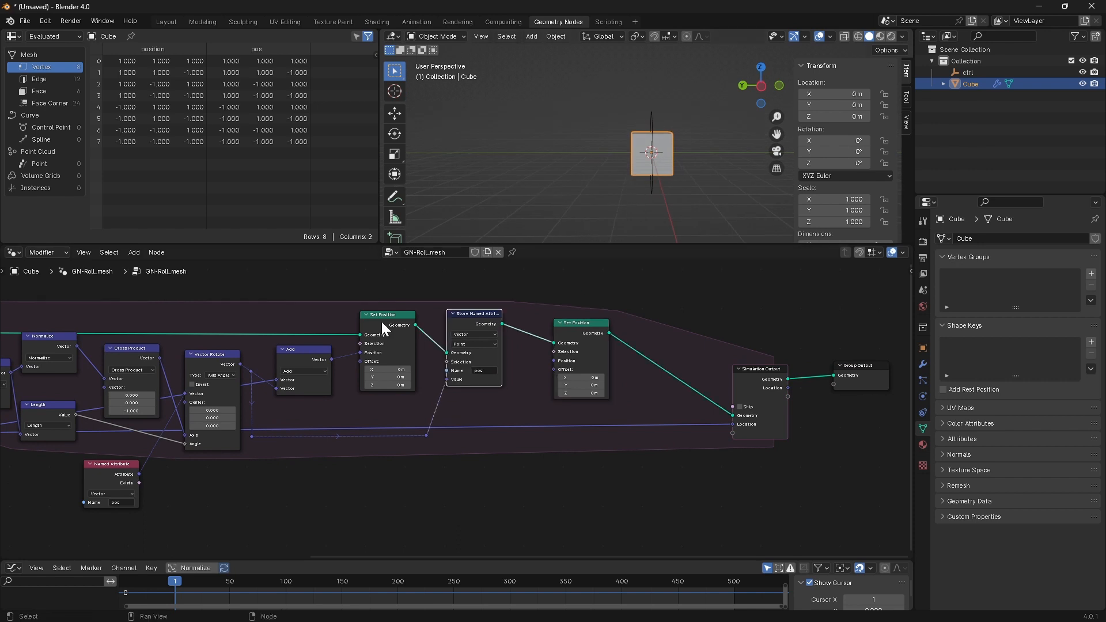
pyautogui.moveTo(416, 338)
pyautogui.write('b')
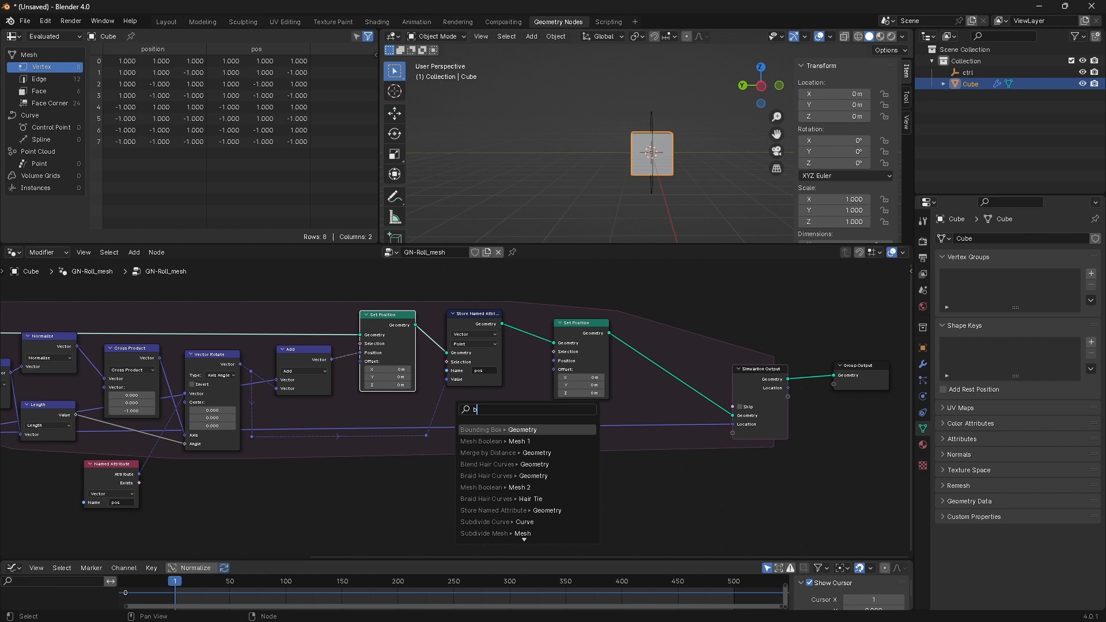
# - Add a Bounding Box node whose Min feeds a vector Multiply node with Z set to -1.000
pyautogui.click(498, 430)
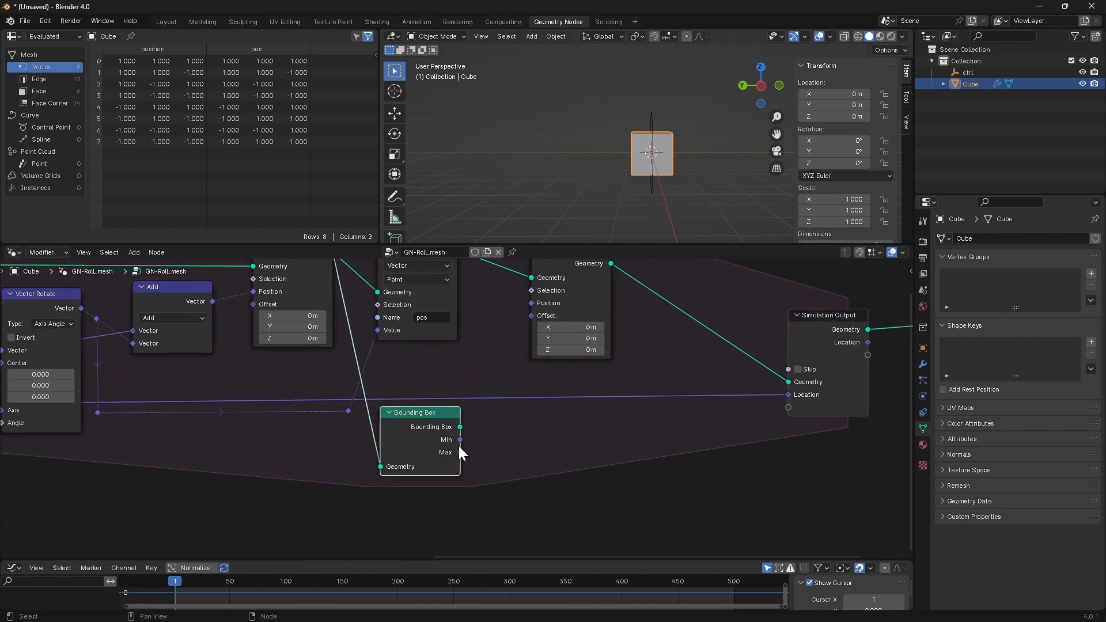
pyautogui.moveTo(599, 205)
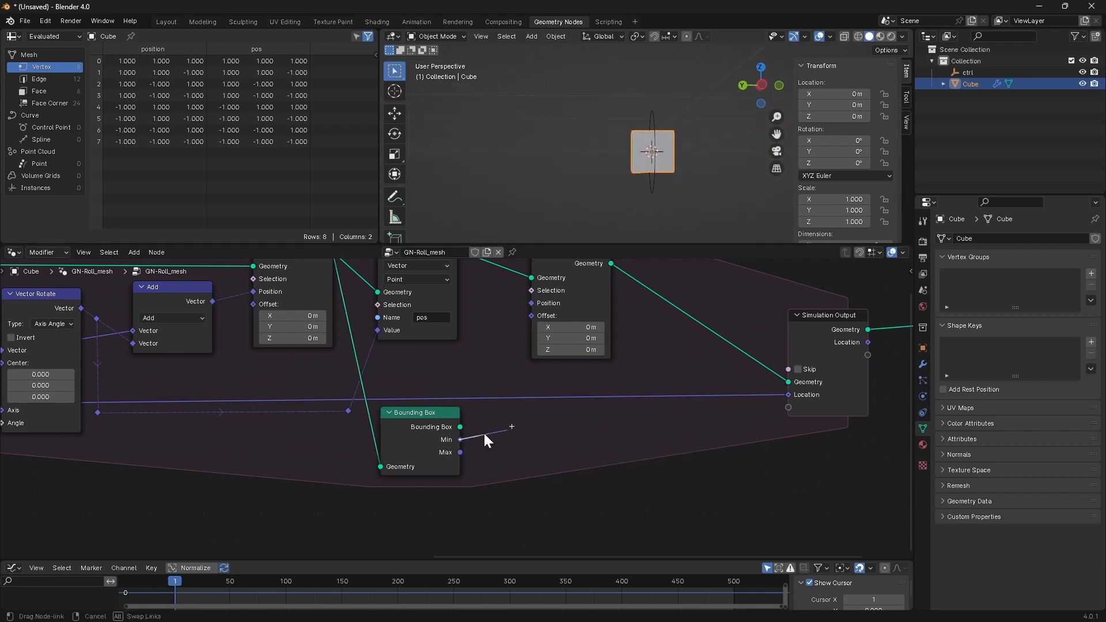
pyautogui.write('mul')
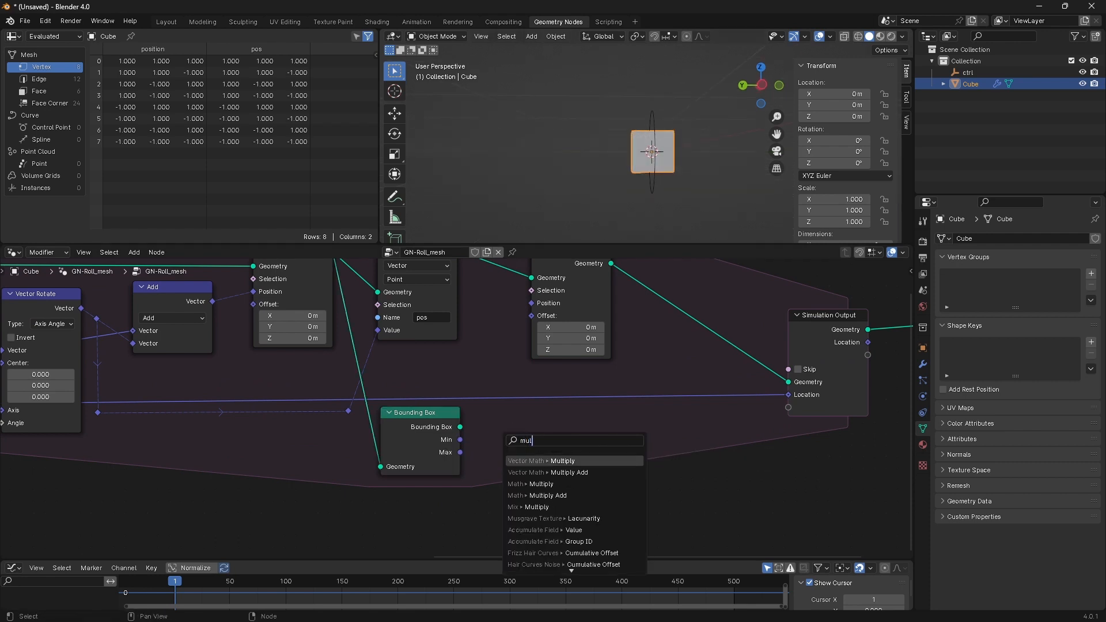
pyautogui.click(544, 461)
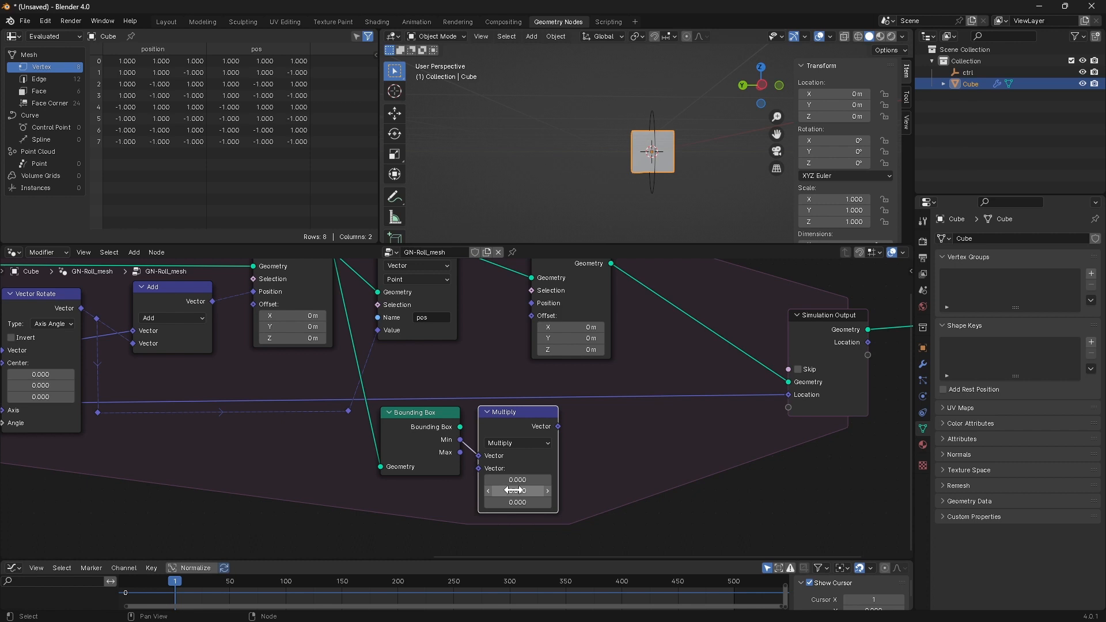
pyautogui.moveTo(589, 261)
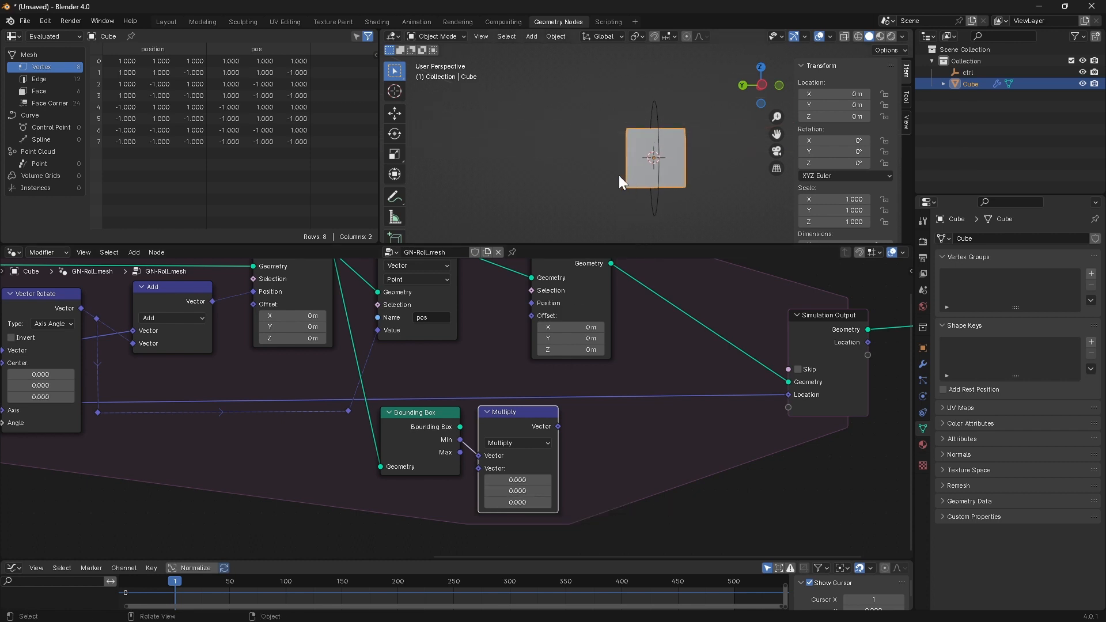
pyautogui.doubleClick(516, 501)
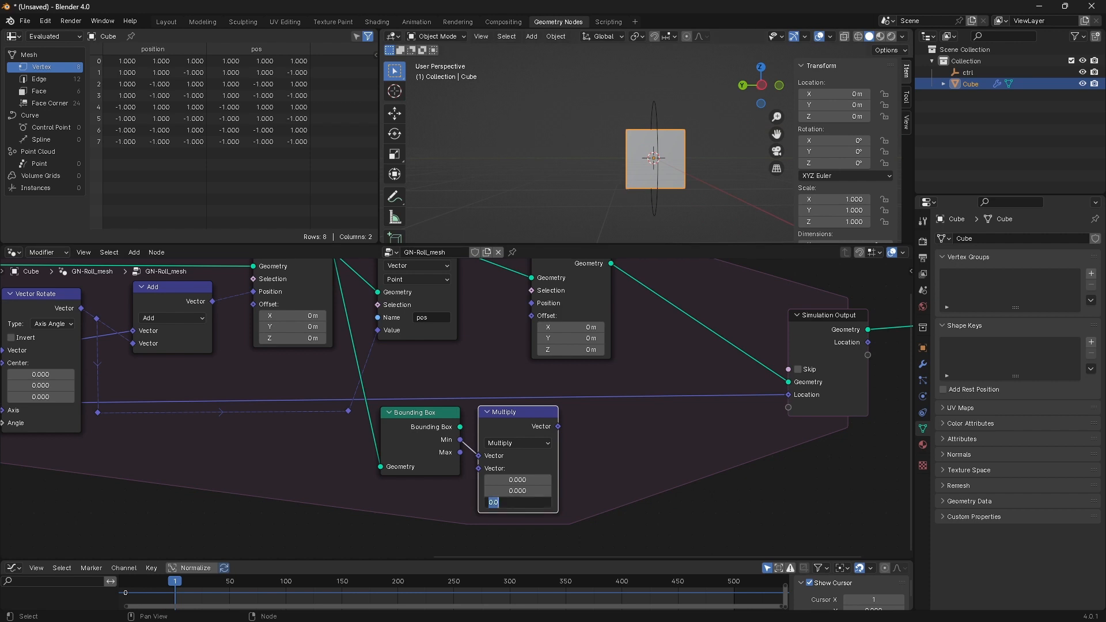
pyautogui.write('-1.000')
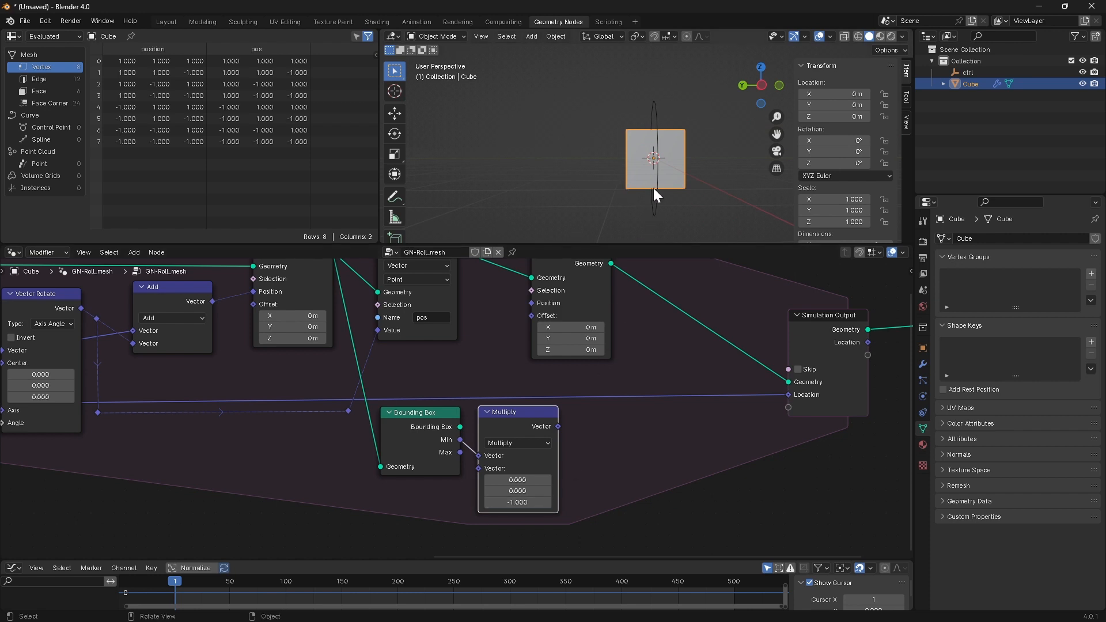
pyautogui.moveTo(652, 222)
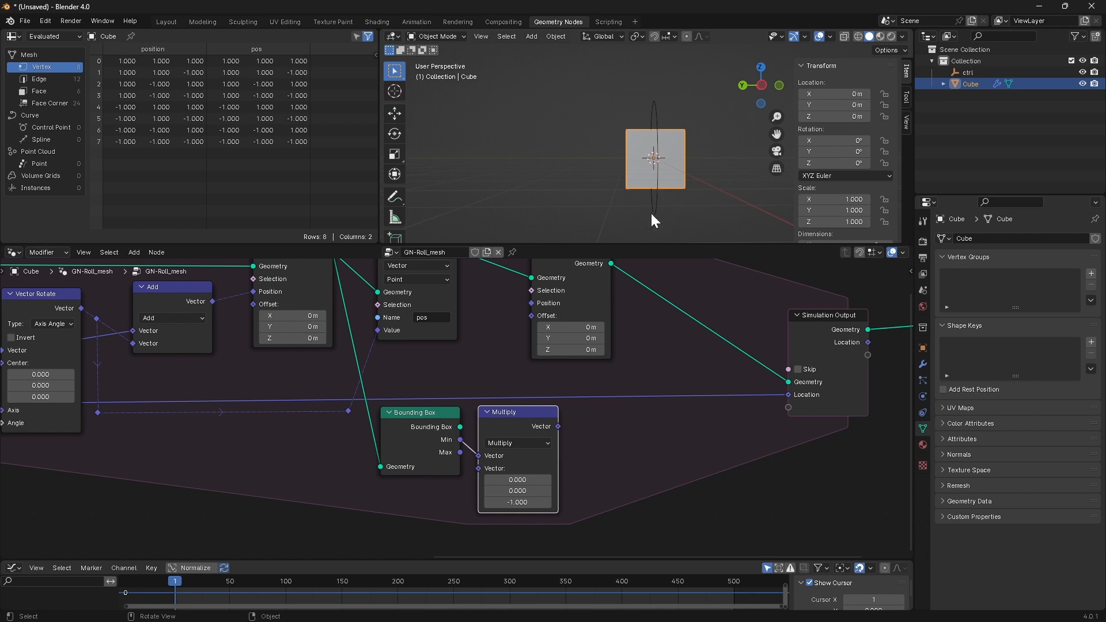
pyautogui.scroll(-3)
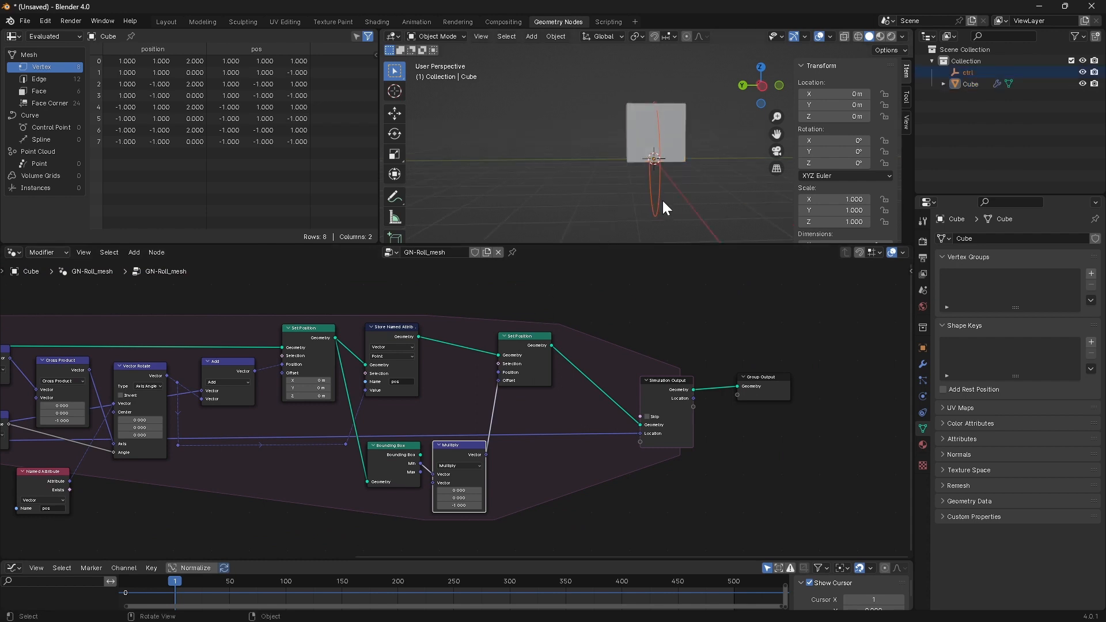
pyautogui.moveTo(663, 212)
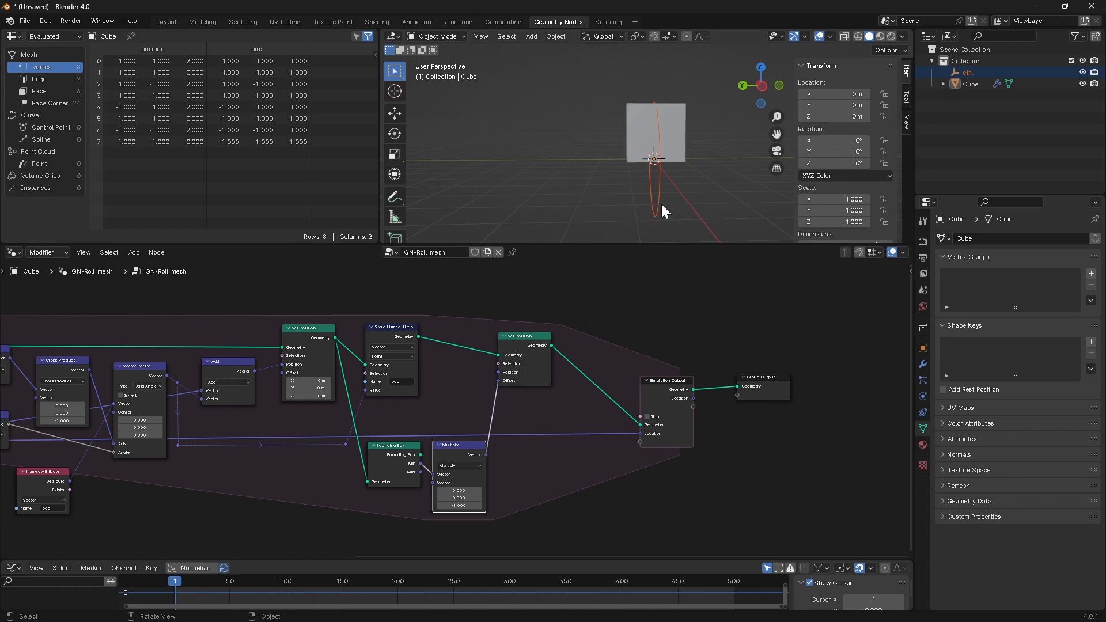
pyautogui.press('Space')
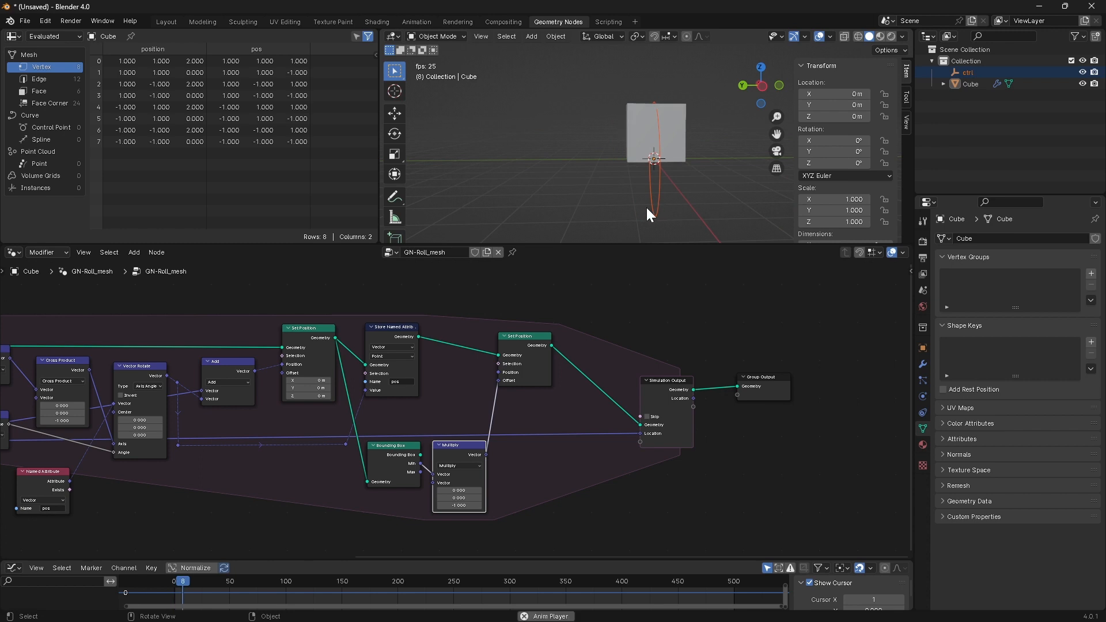
pyautogui.press('g')
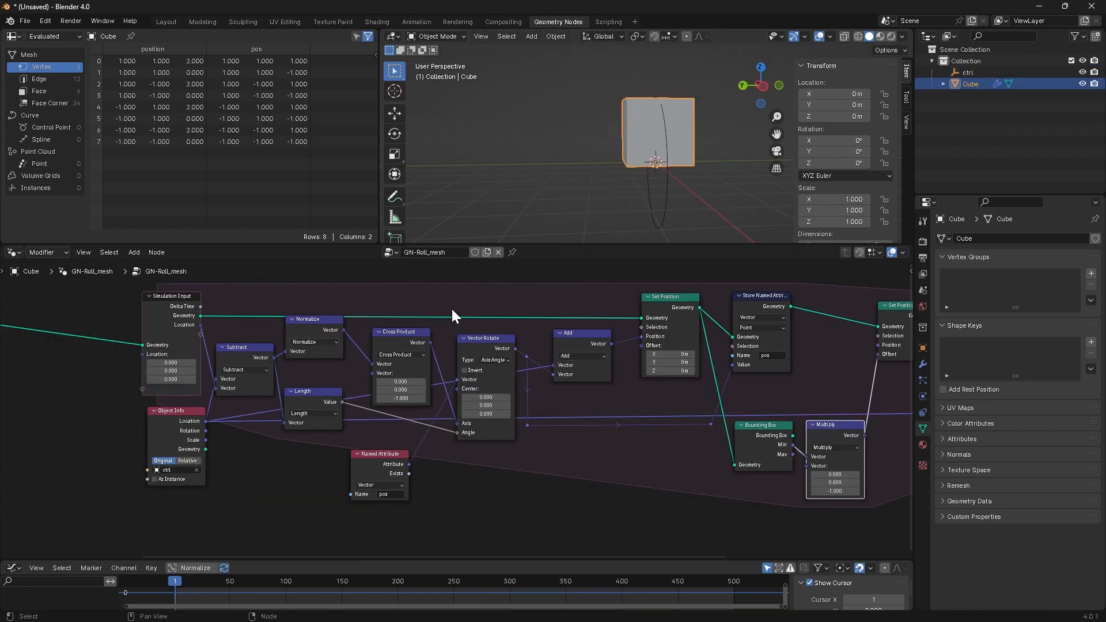
pyautogui.moveTo(118, 414)
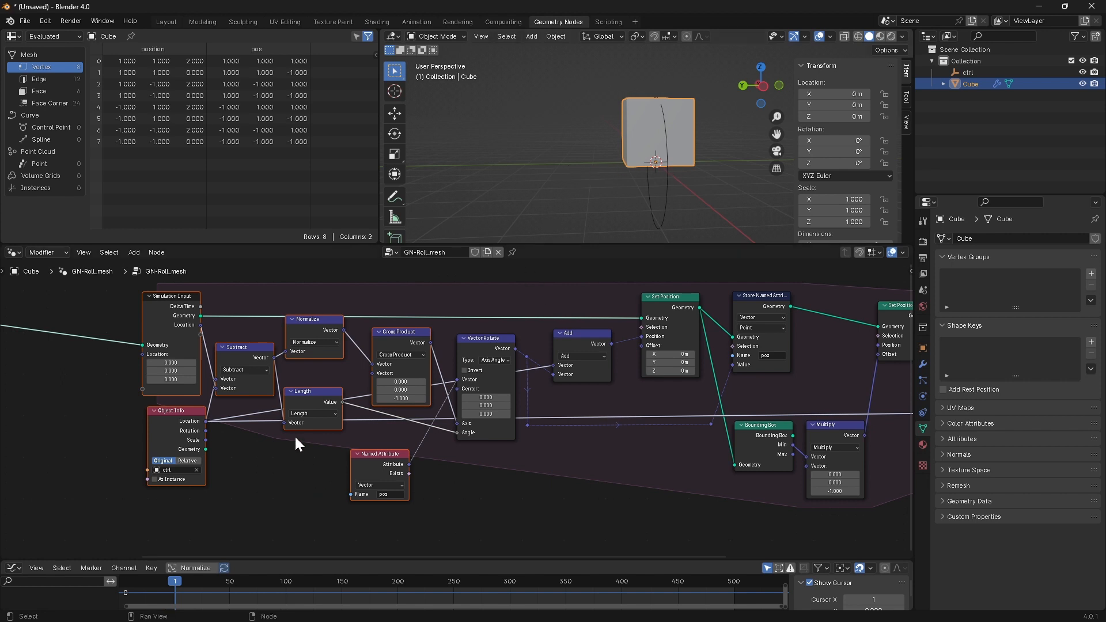
pyautogui.moveTo(316, 392)
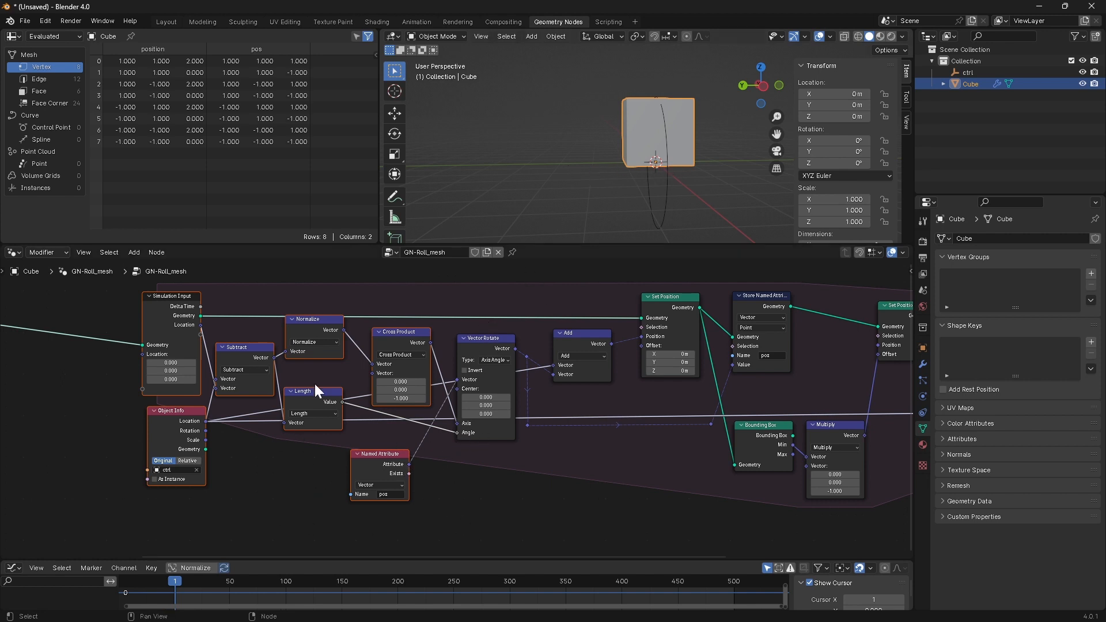
pyautogui.moveTo(360, 412)
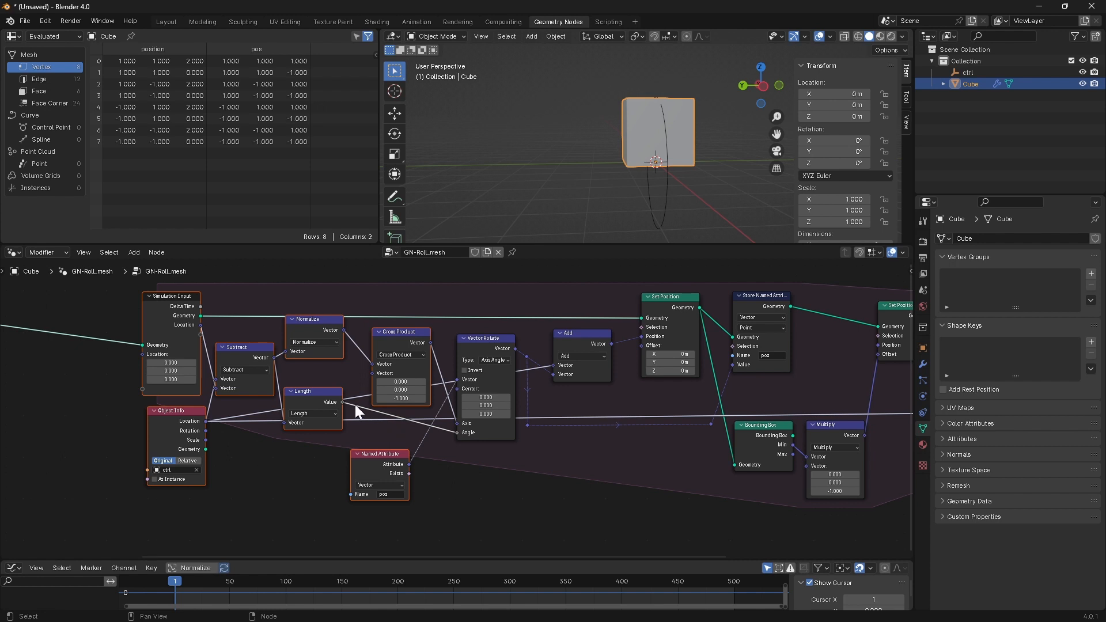
pyautogui.moveTo(482, 227)
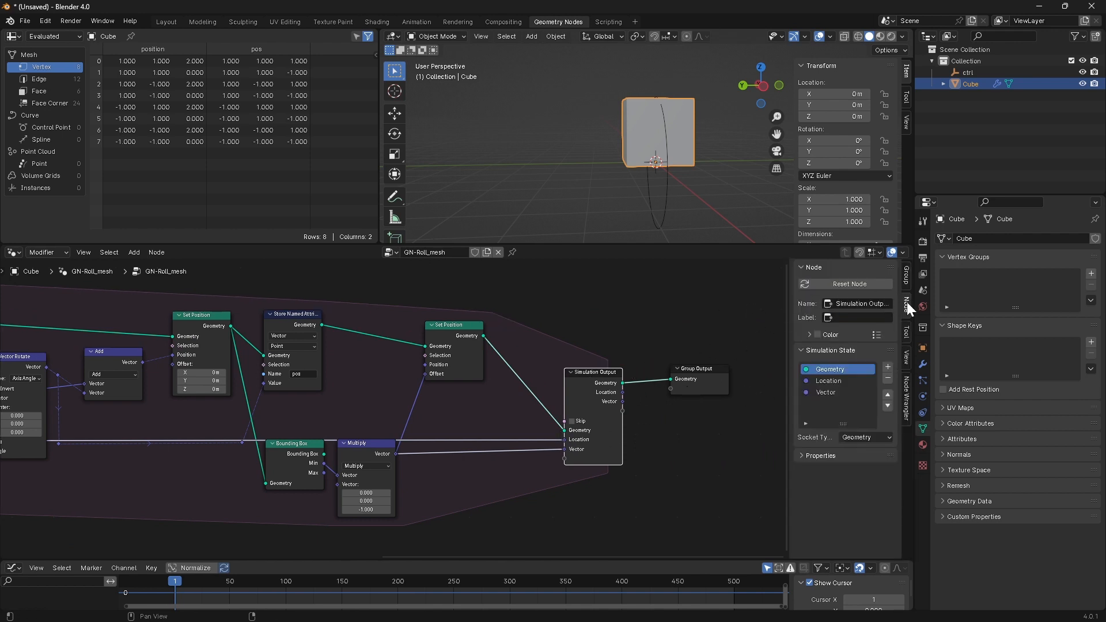
# - Name the state item height and place a Separate XYZ node beside the simulation input
pyautogui.click(825, 392)
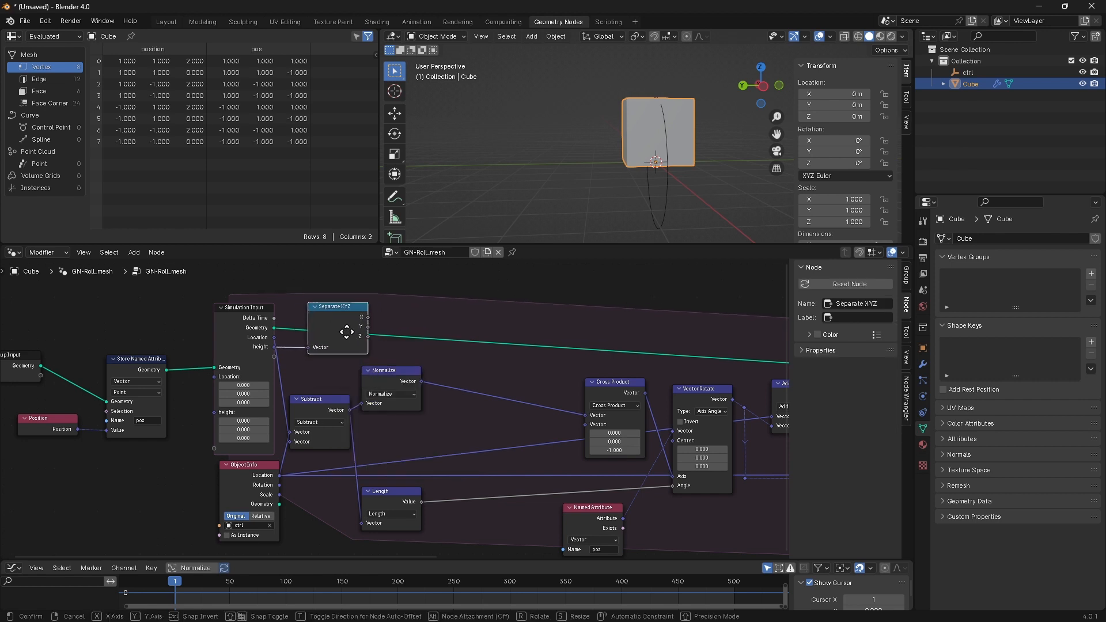
pyautogui.click(359, 346)
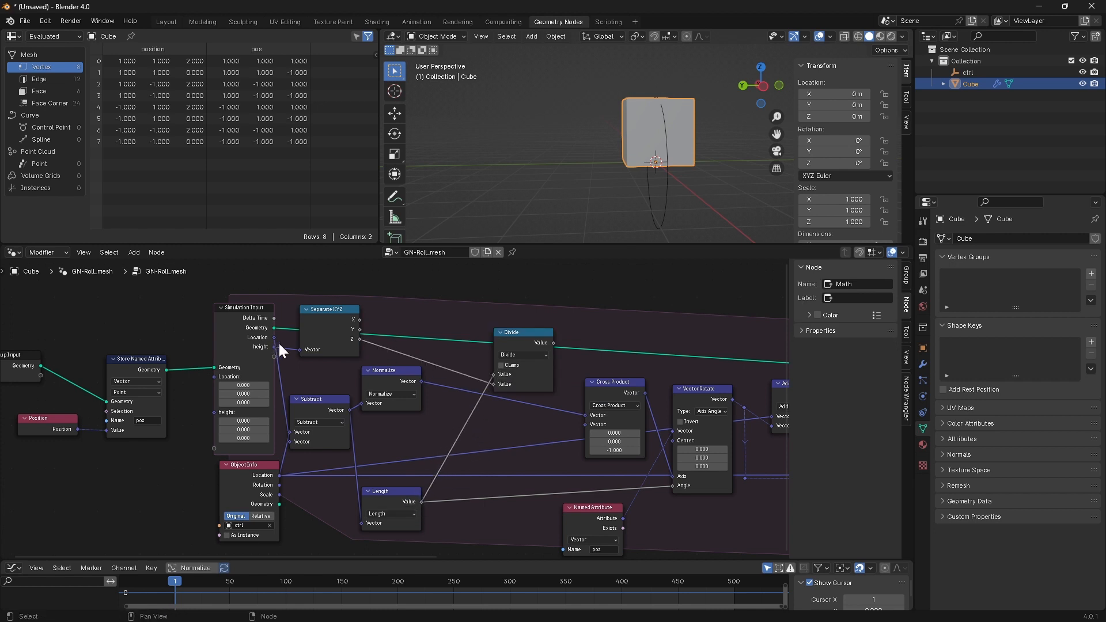
pyautogui.moveTo(342, 332)
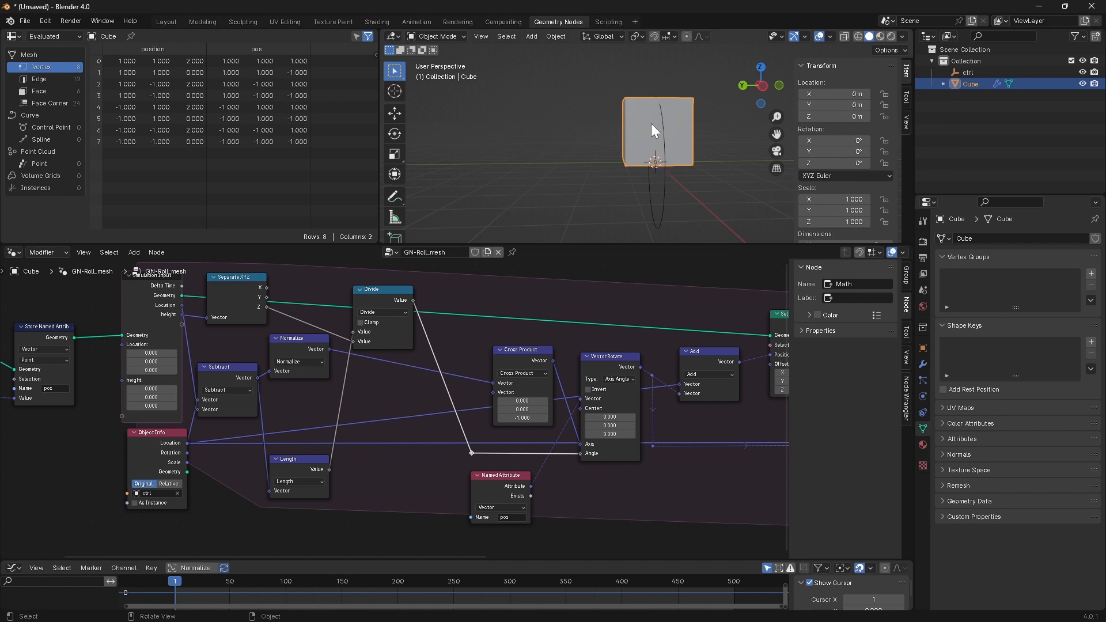
pyautogui.click(381, 289)
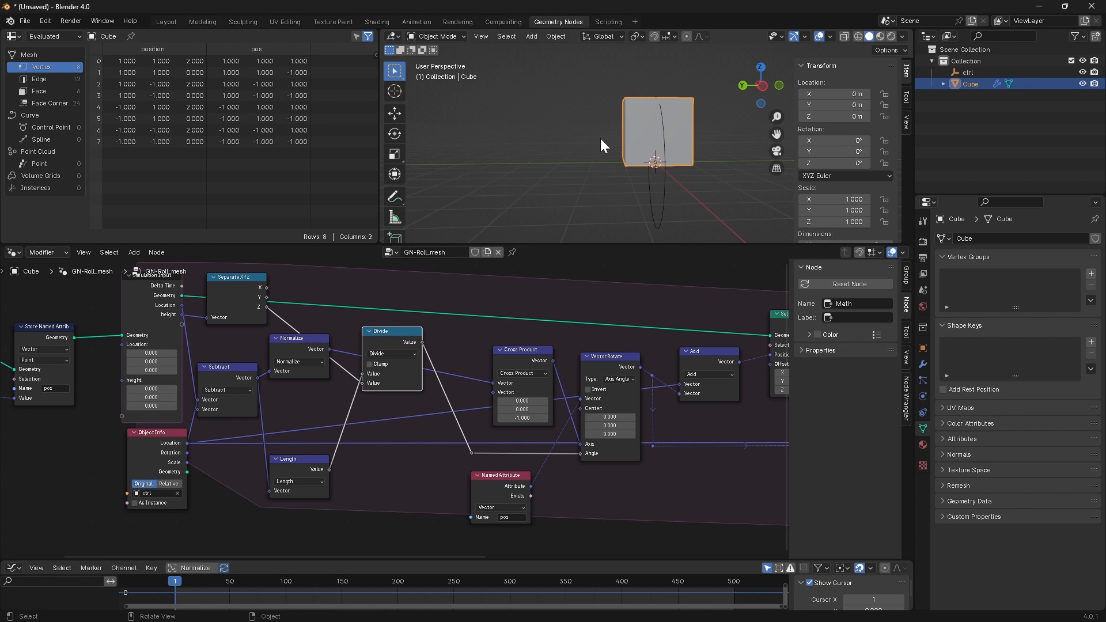
pyautogui.moveTo(645, 83)
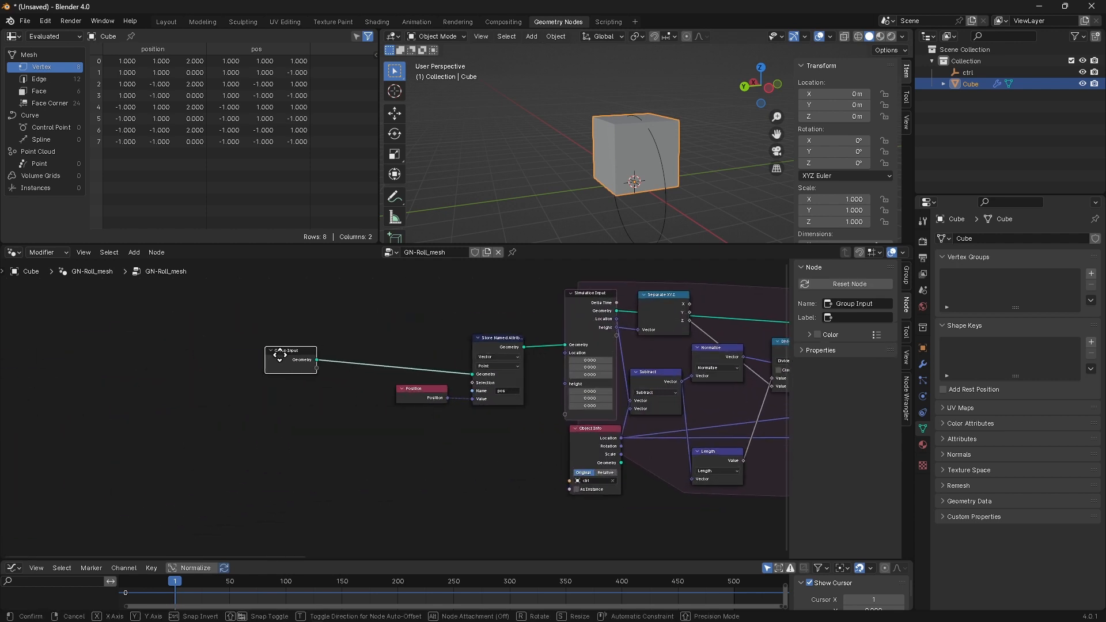
# - Search for a node starting with 'tra' and view the cube from a higher, more distant angle
pyautogui.write('tra')
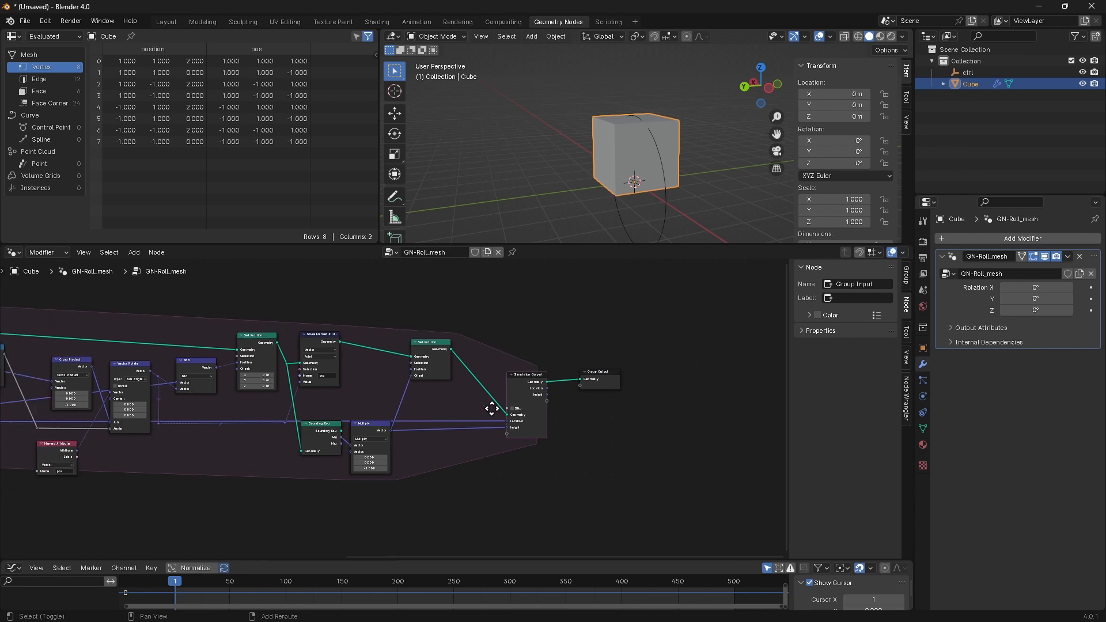
pyautogui.moveTo(282, 388); pyautogui.dragTo(374, 373)
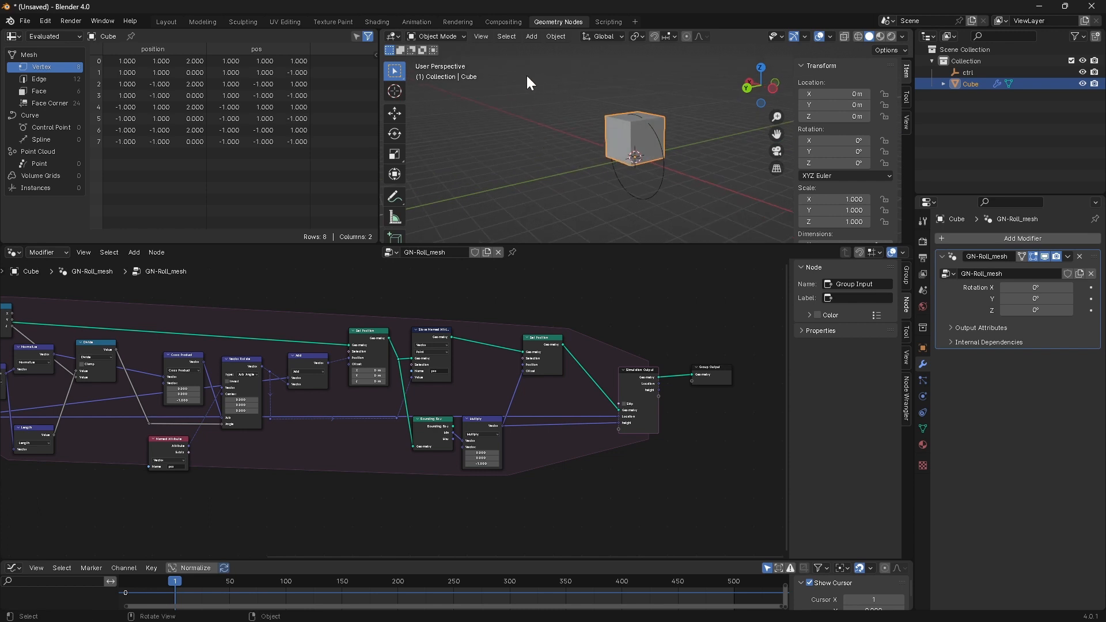
pyautogui.moveTo(540, 252)
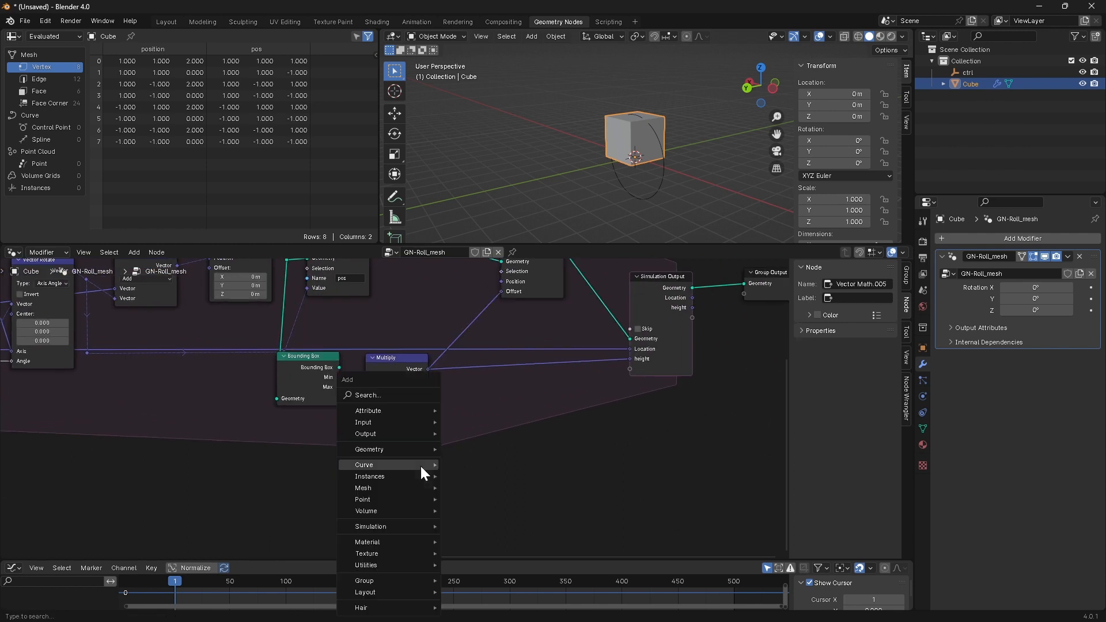
# - Add a Combine XYZ node whose Z comes from a new group input renamed floor_height
pyautogui.write('ad')
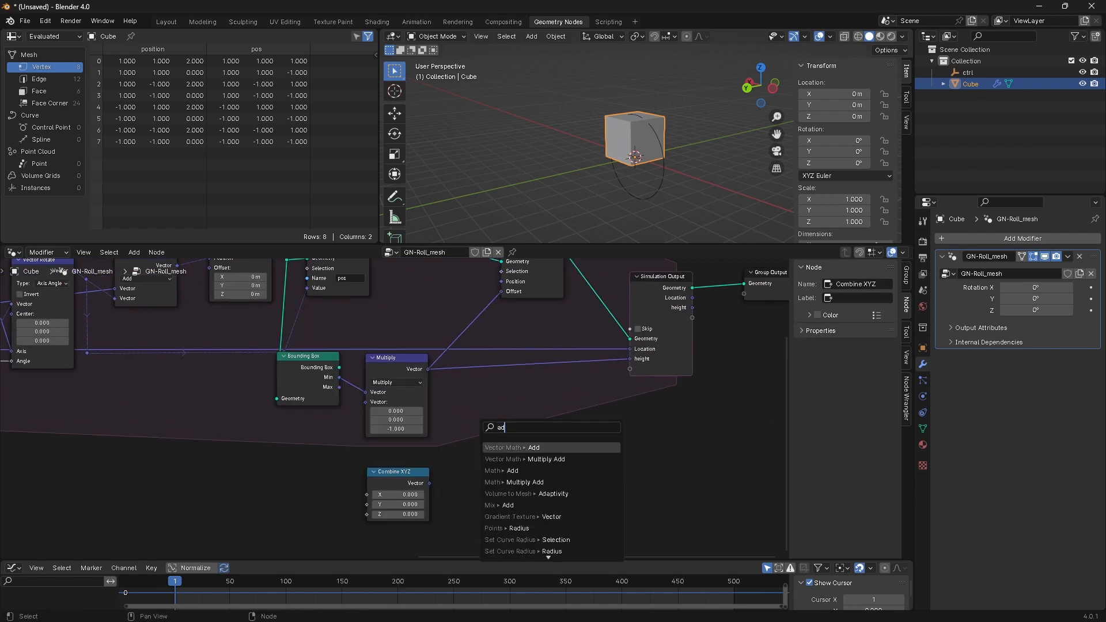
pyautogui.click(512, 447)
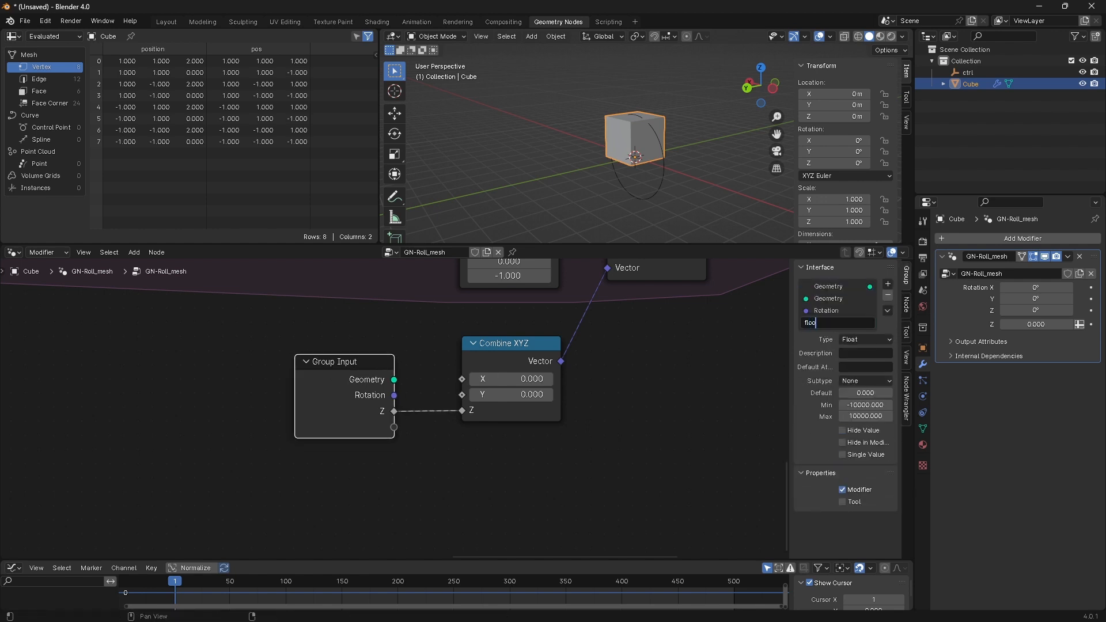
pyautogui.write('floor_height')
pyautogui.click(838, 310)
pyautogui.write('initial_')
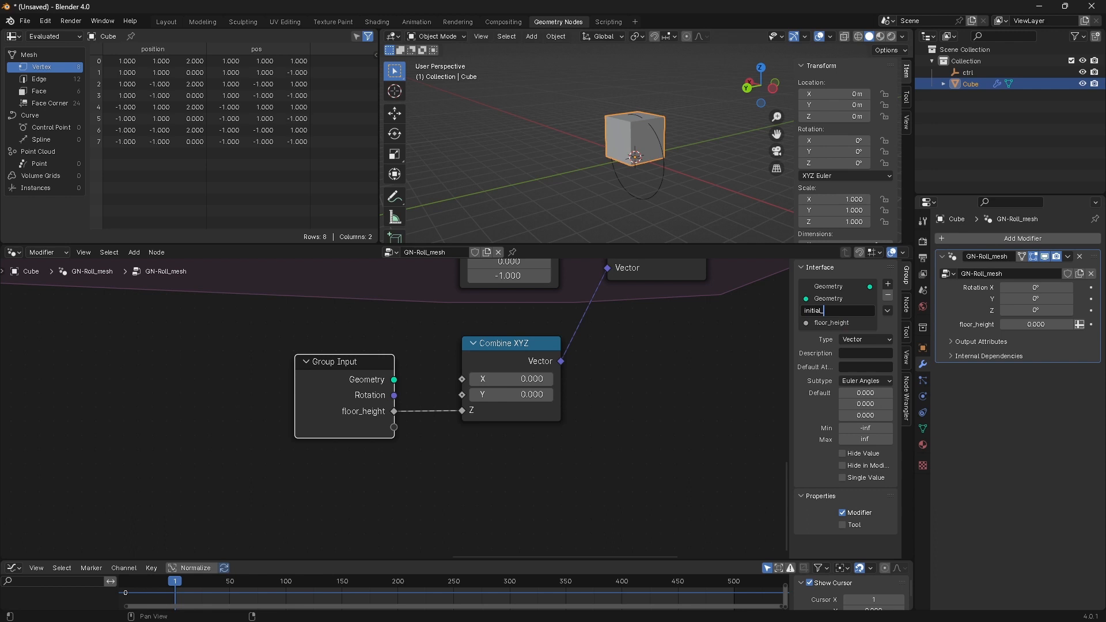
pyautogui.click(166, 20)
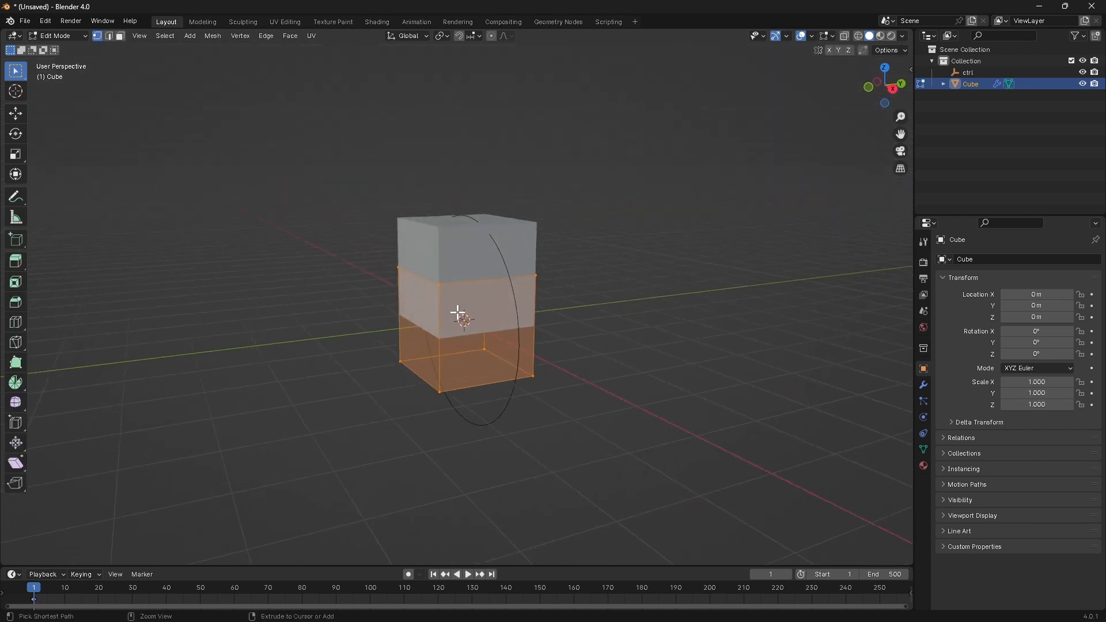
# - Delete the cube's geometry in Edit Mode, add a torus in its place, and return to Object Mode
pyautogui.press('x')
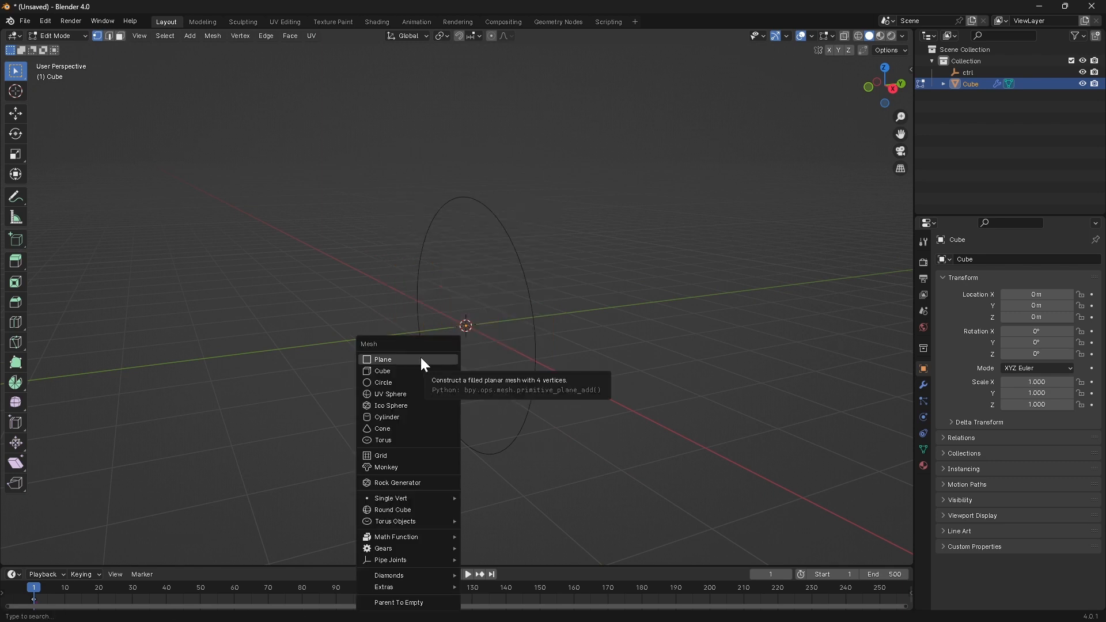
pyautogui.click(382, 440)
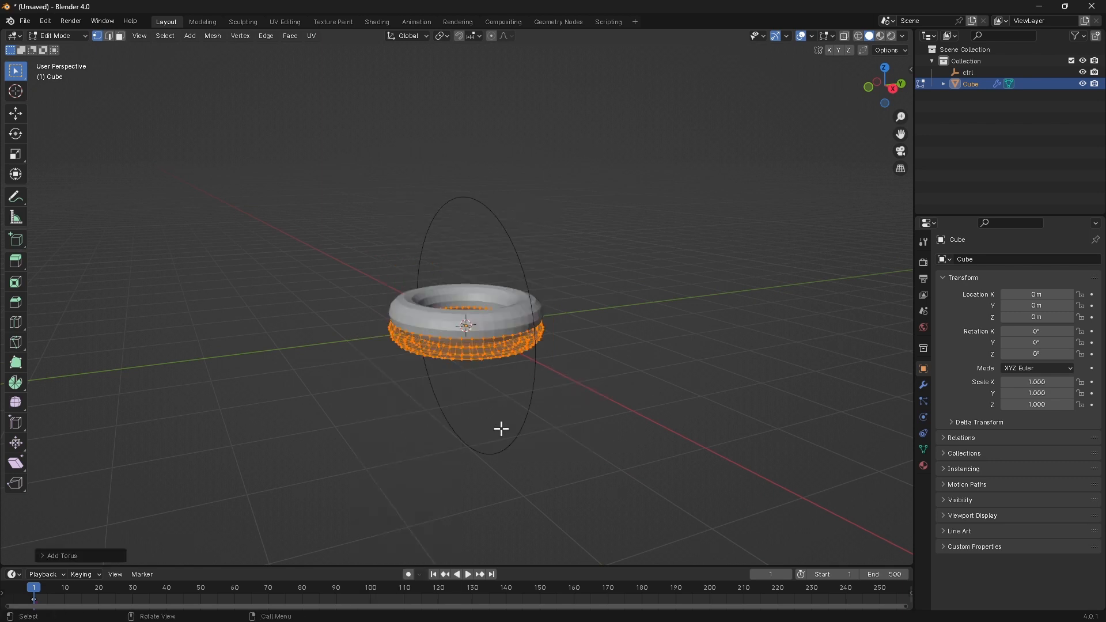
pyautogui.press('Tab')
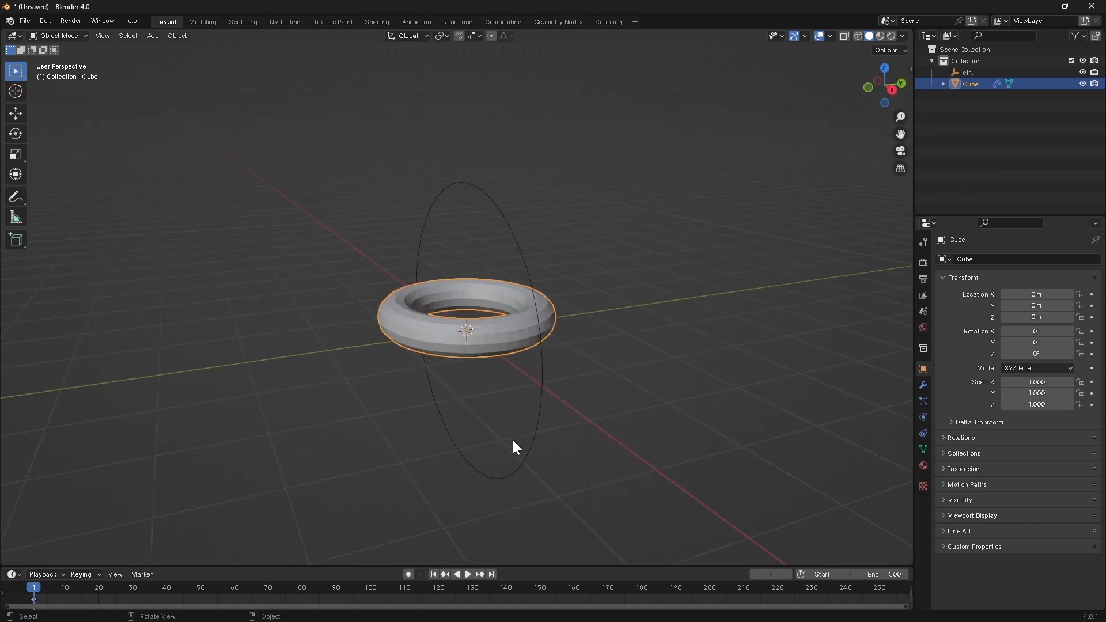
pyautogui.click(468, 573)
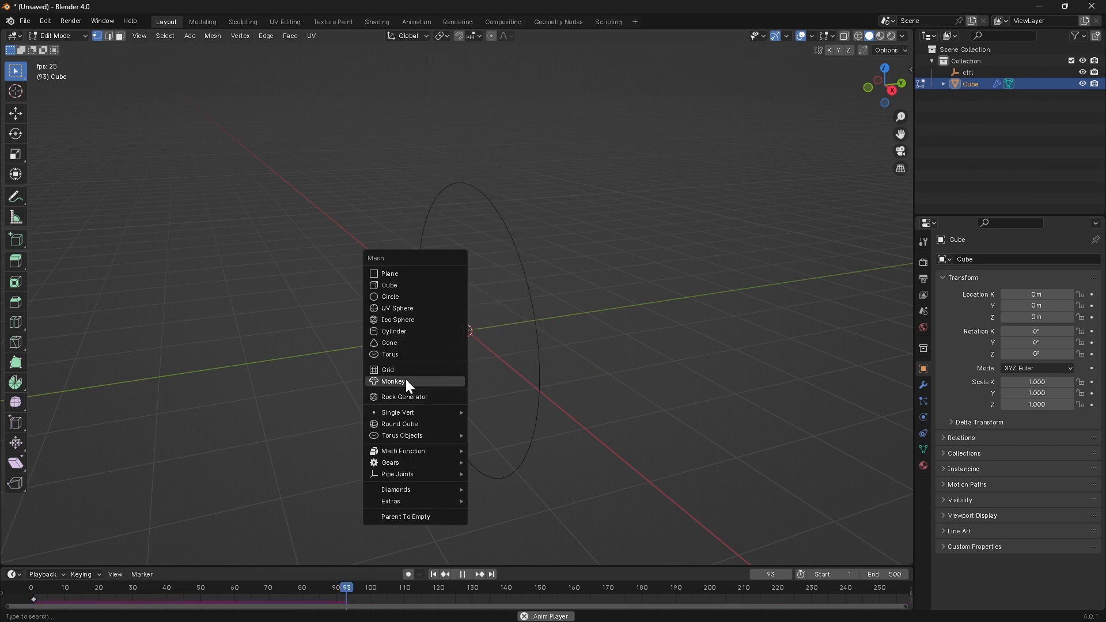
# - Replace the torus geometry with a monkey head mesh
pyautogui.click(393, 381)
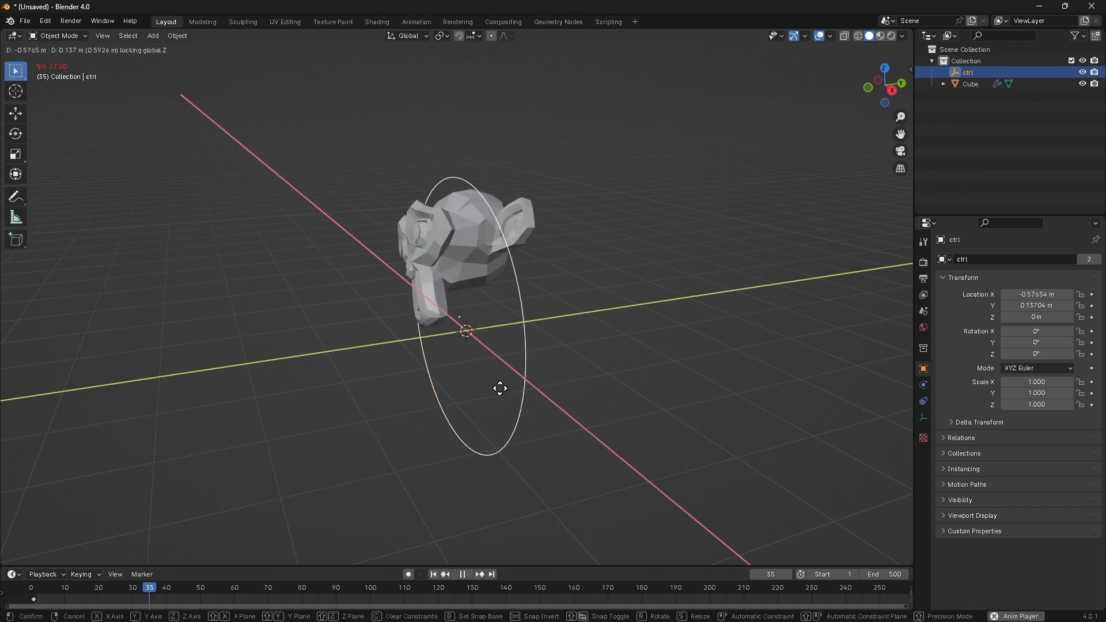
pyautogui.moveTo(656, 404)
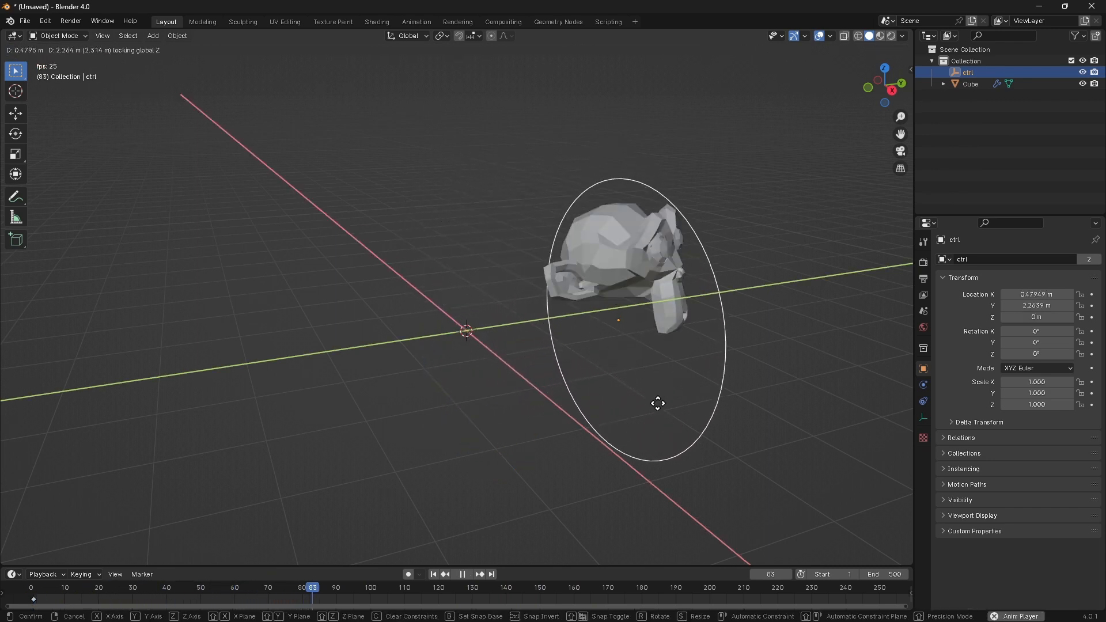